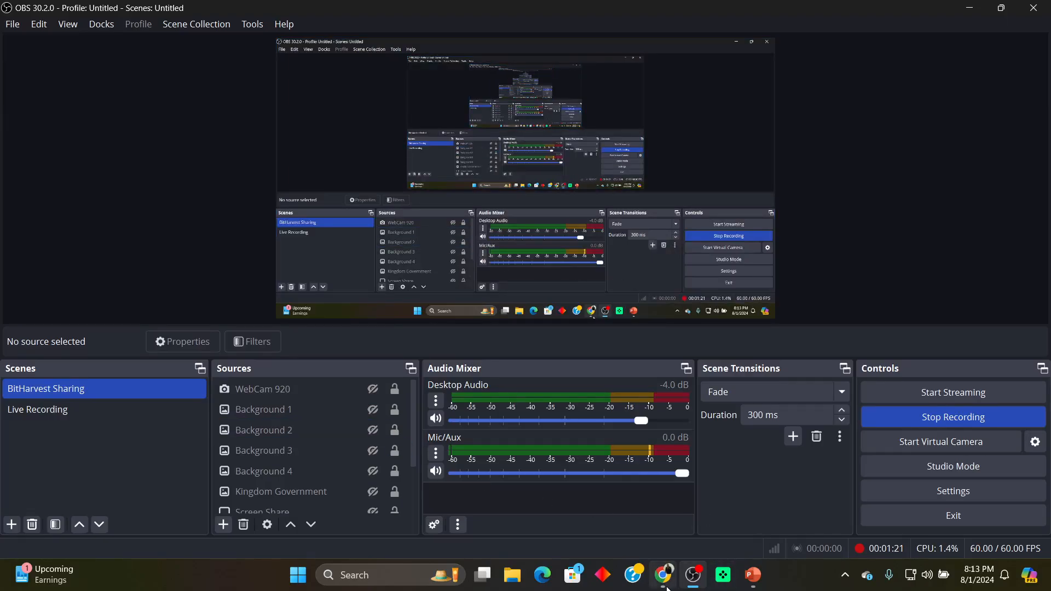
Step: Switch from OBS Studio to the HappiTravel home page with the Cabo San Lucas search
click(662, 575)
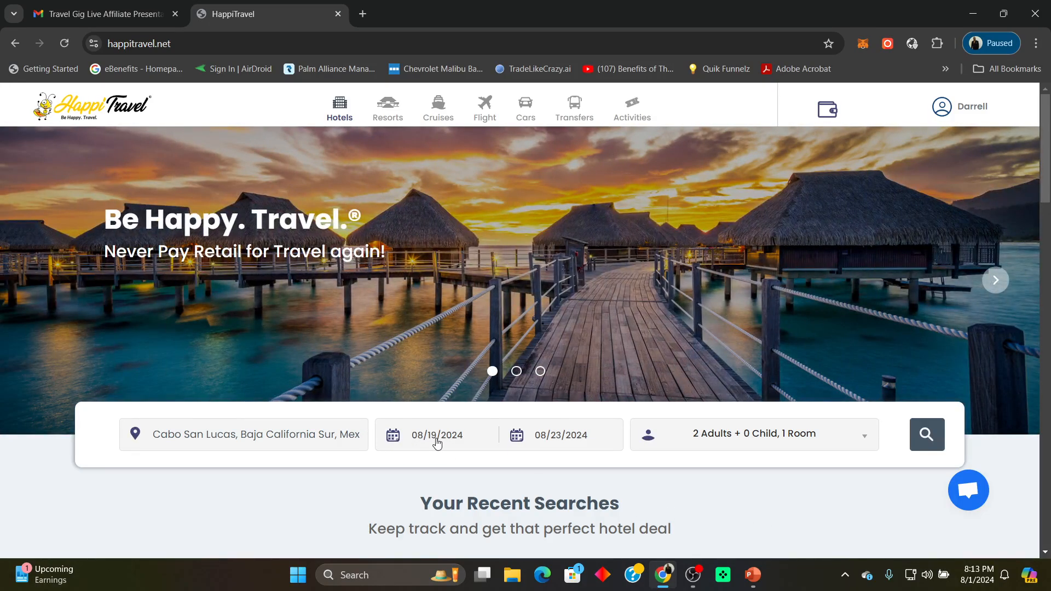
Step: Search Cabo San Lucas hotels for 08/19–08/23/2024, two adults, listing 81 results
click(995, 281)
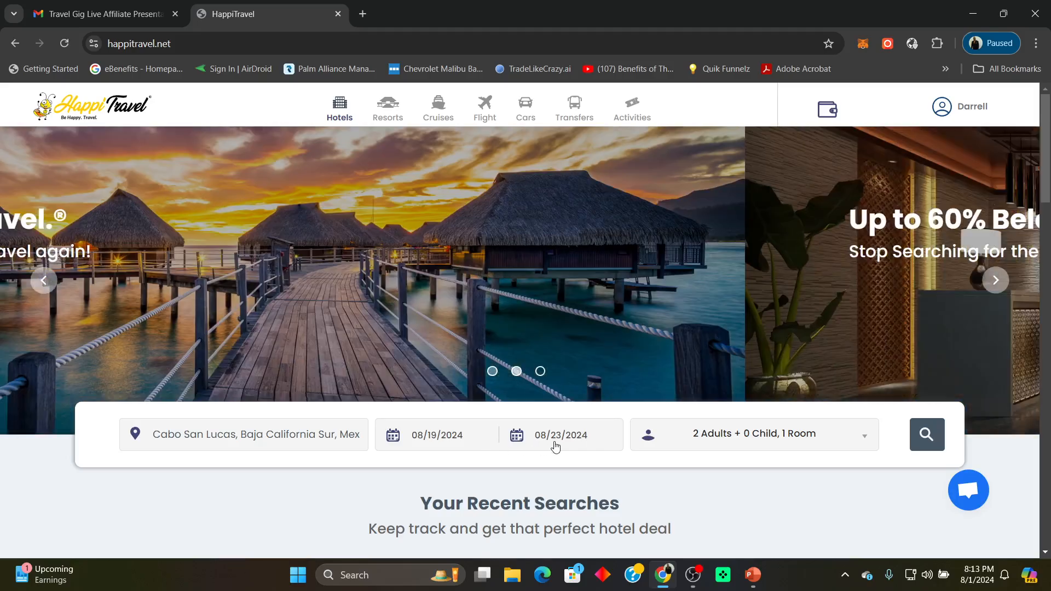
click(926, 434)
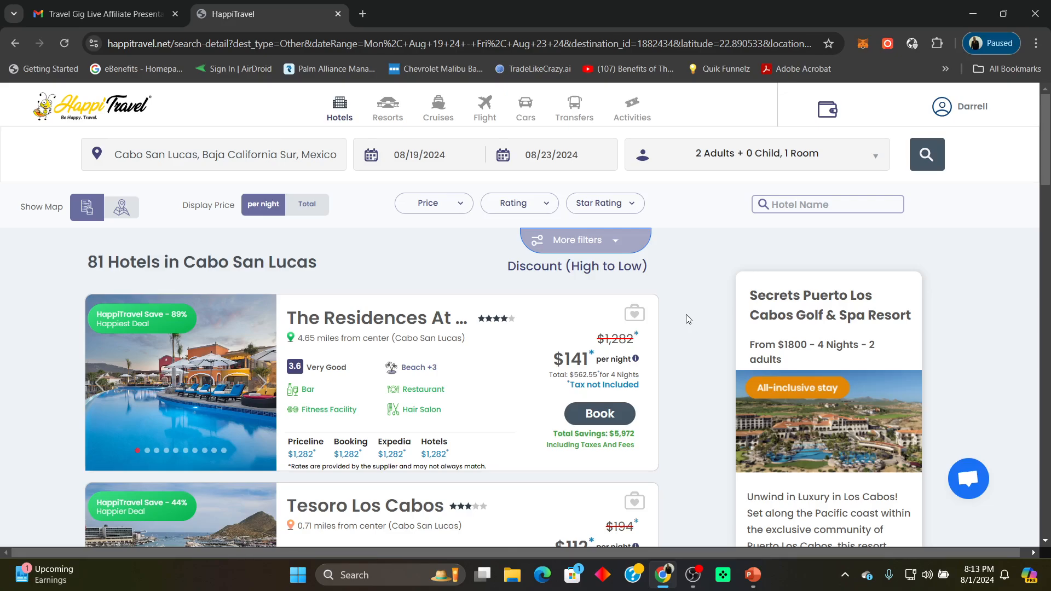
scroll(down, 3)
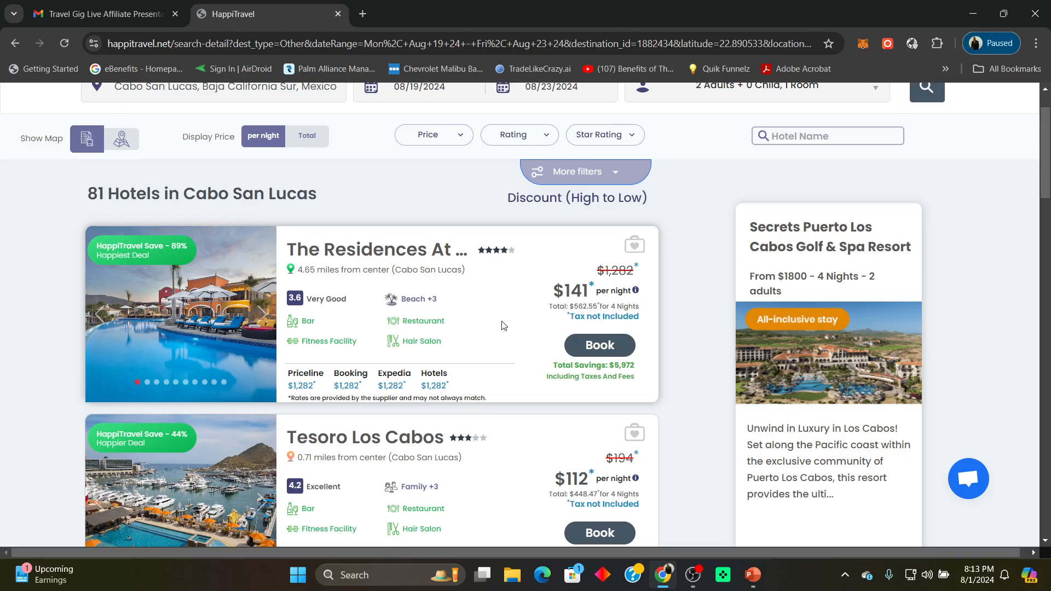
mouse_move(309, 390)
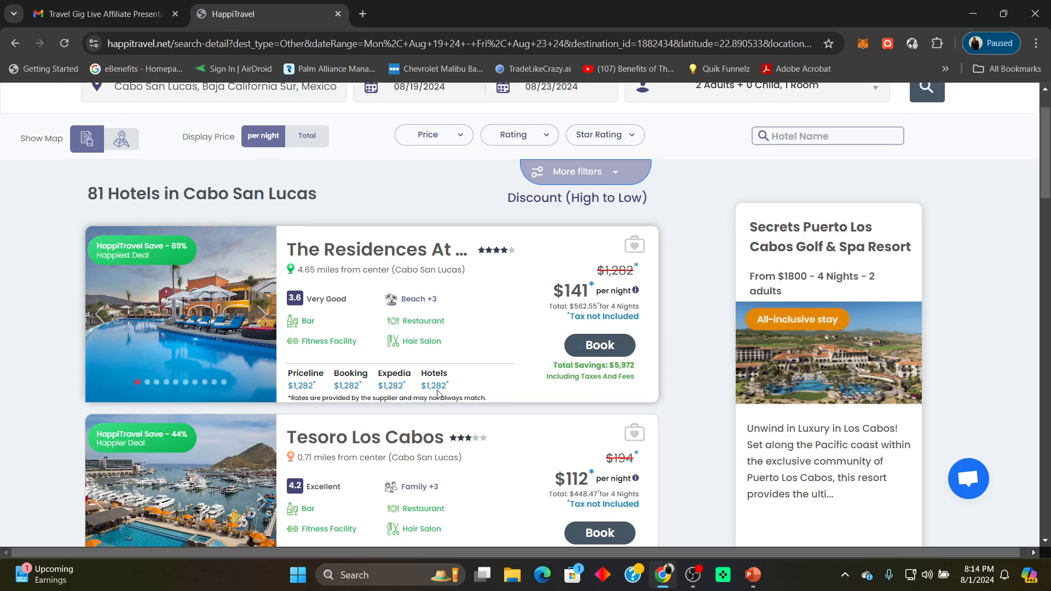
mouse_move(331, 388)
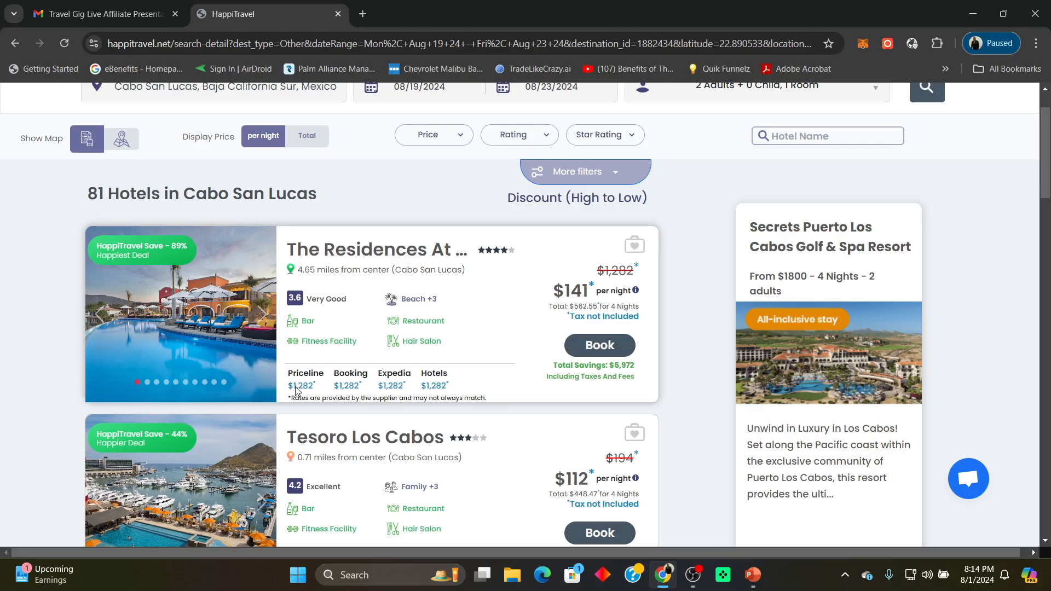
mouse_move(507, 383)
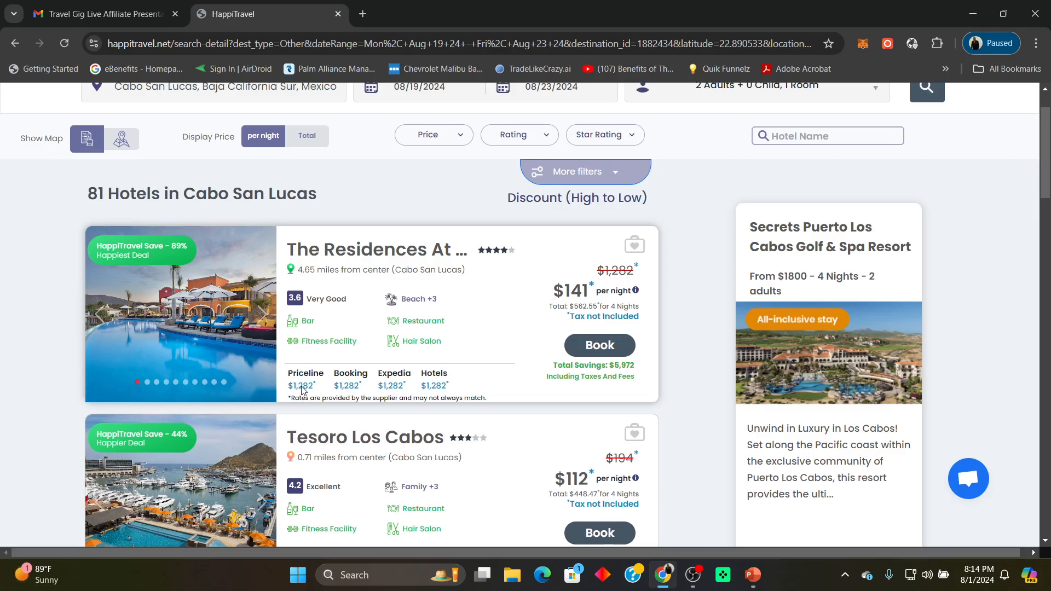
mouse_move(453, 381)
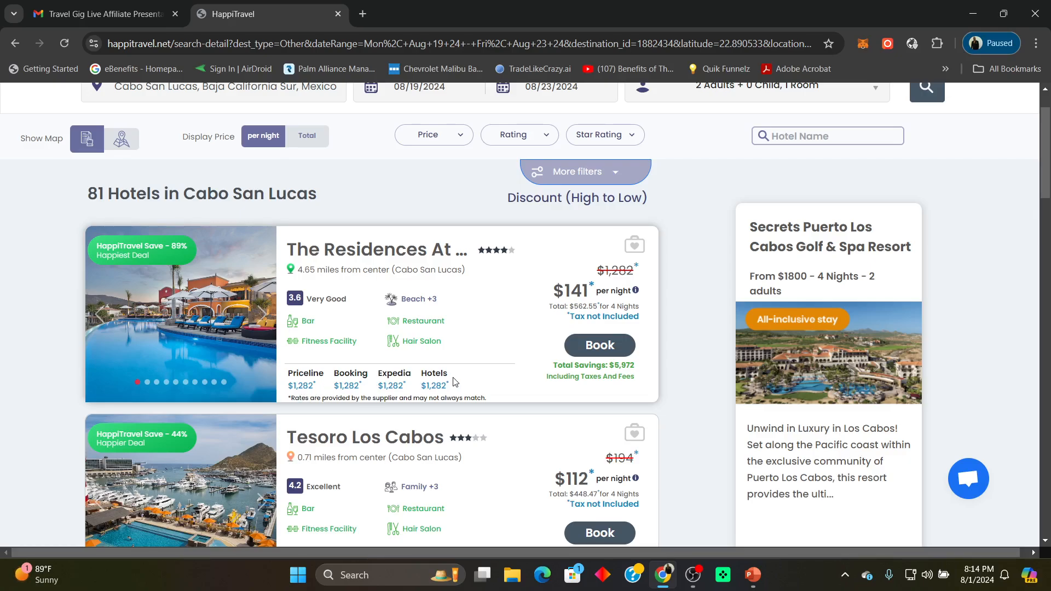
mouse_move(511, 343)
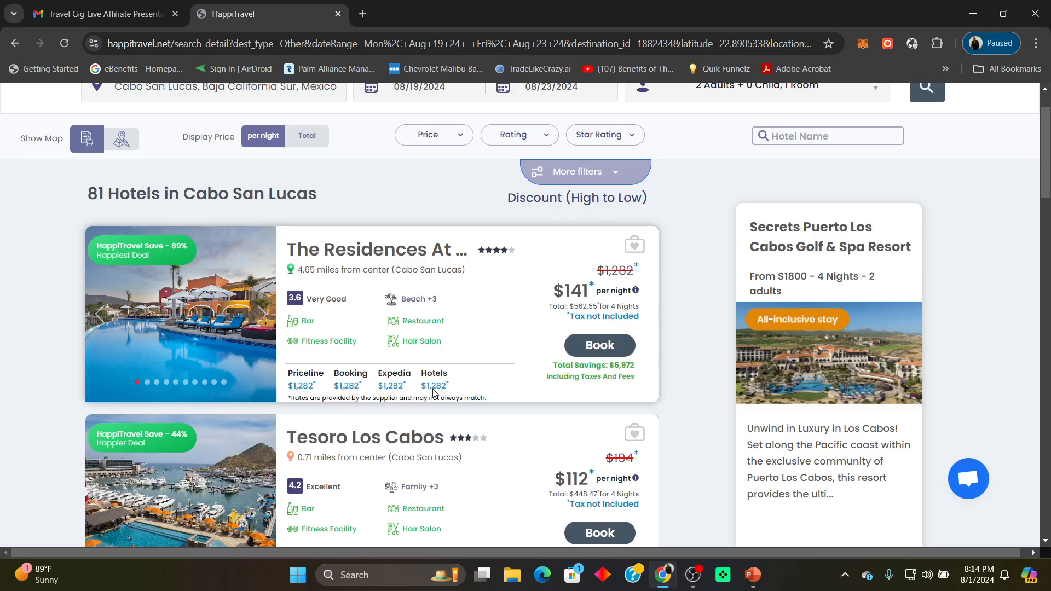
mouse_move(548, 332)
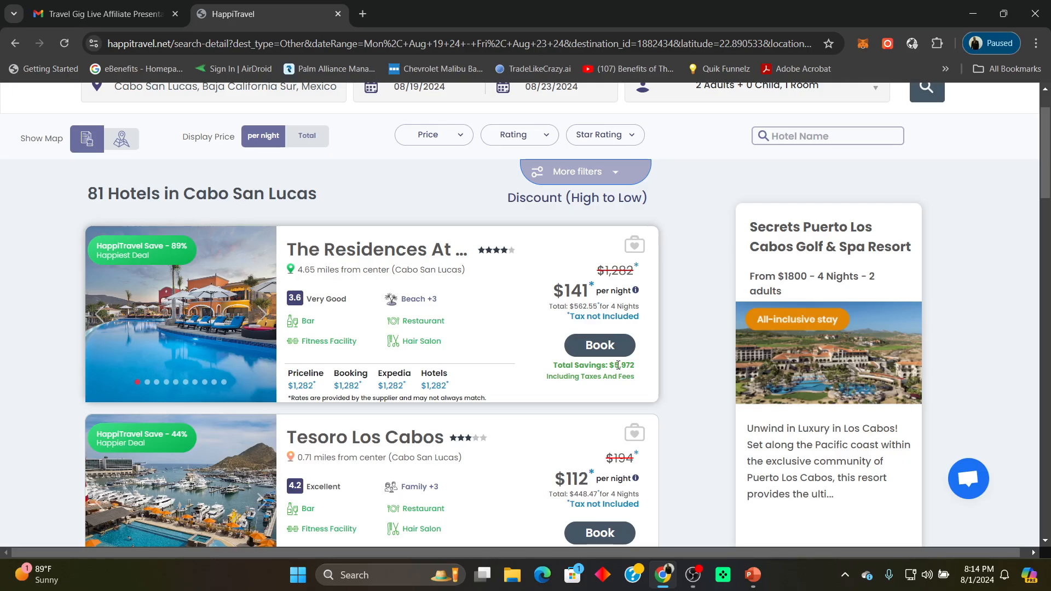
mouse_move(691, 389)
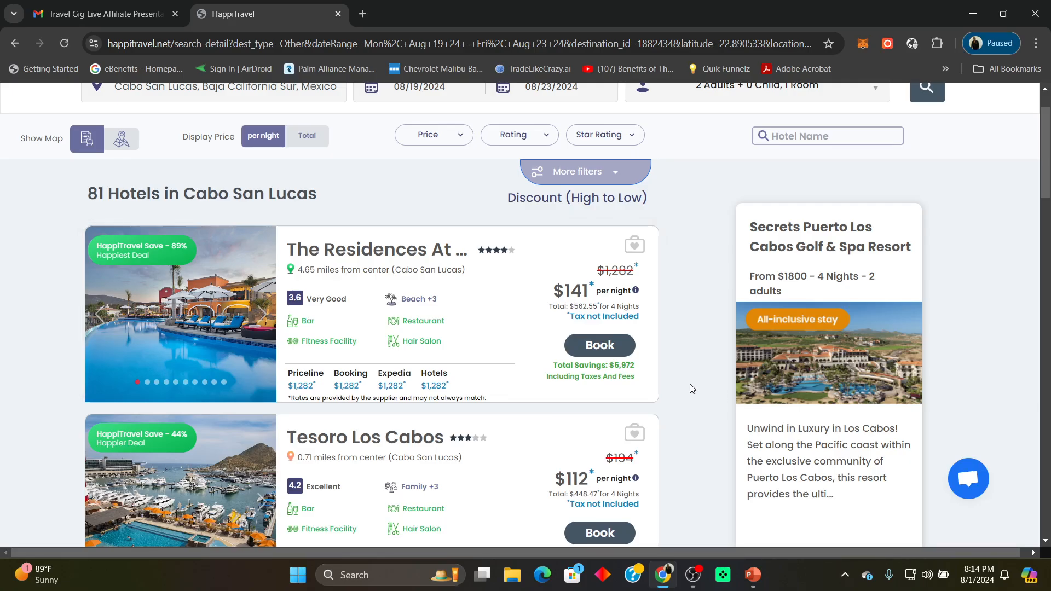
scroll(down, 3)
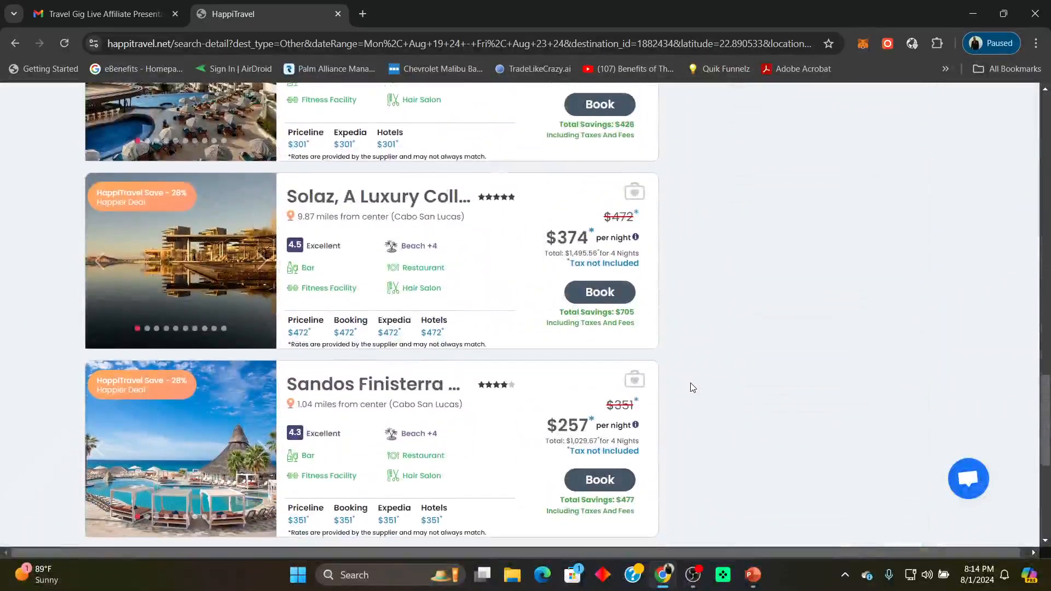
scroll(down, 3)
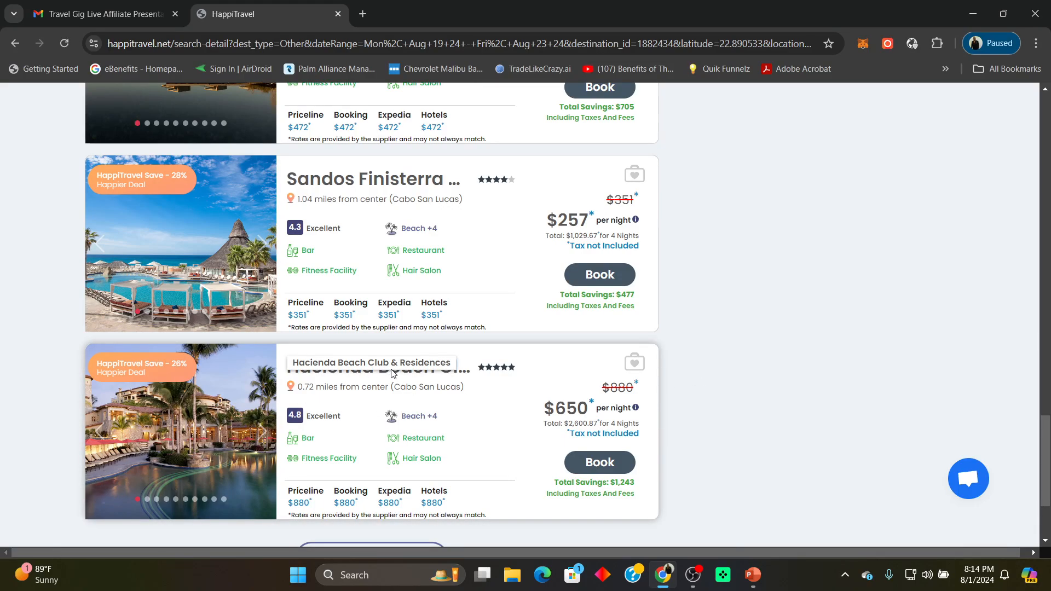
mouse_move(476, 468)
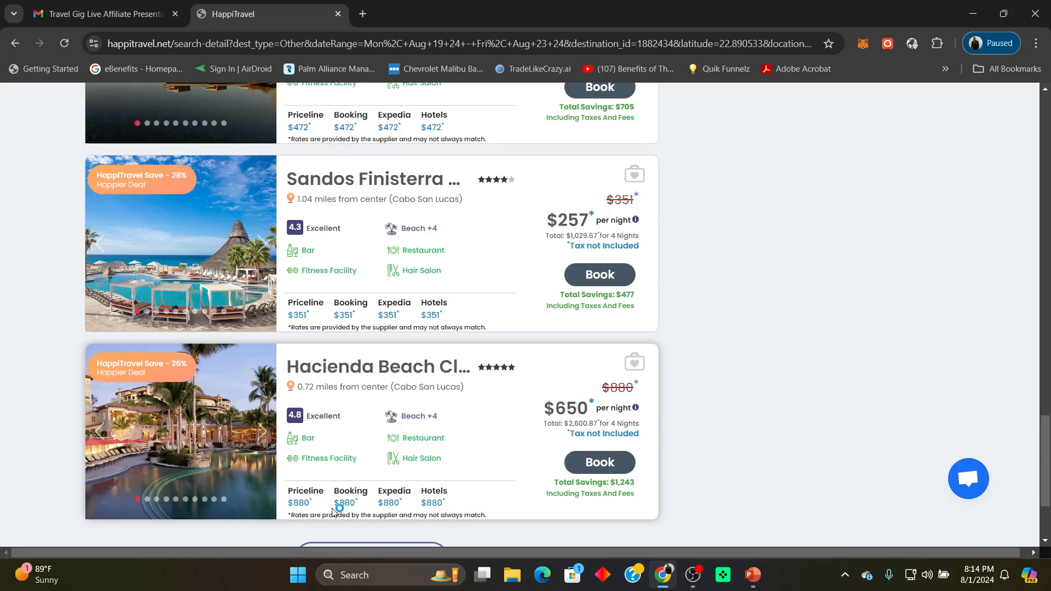
mouse_move(421, 471)
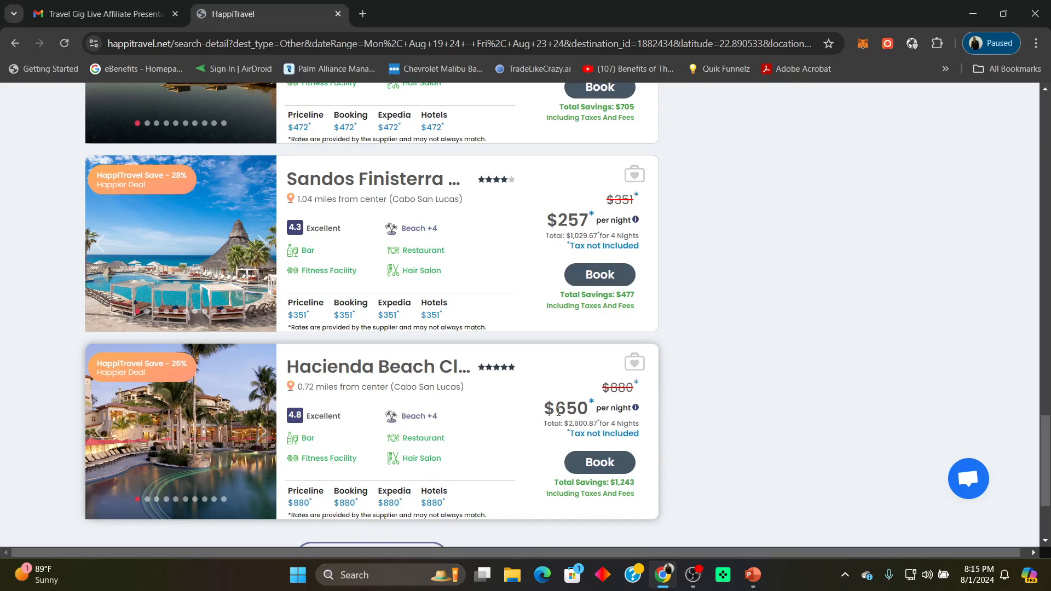
mouse_move(609, 488)
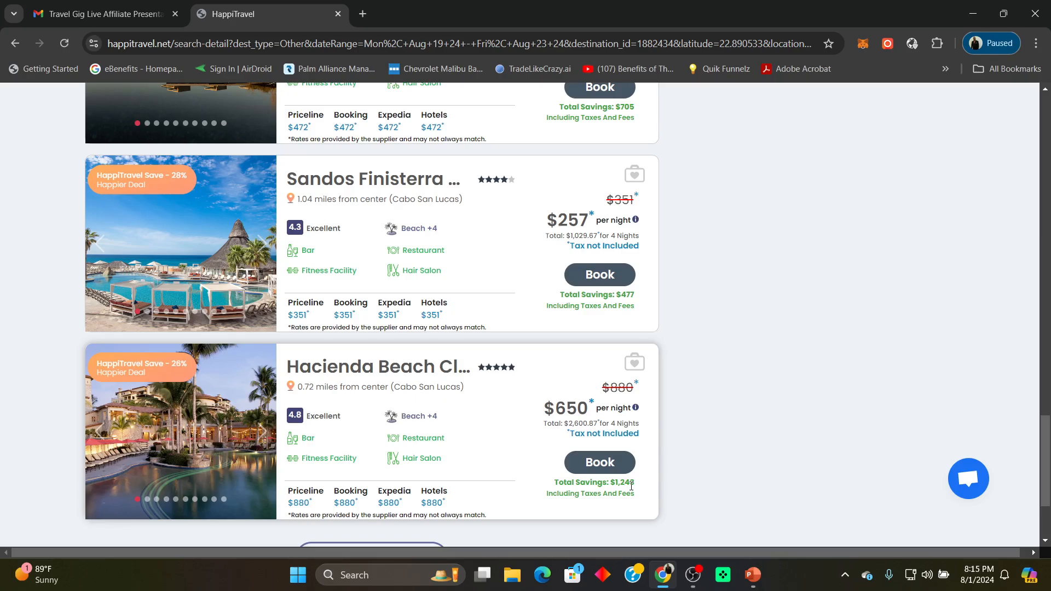
mouse_move(155, 392)
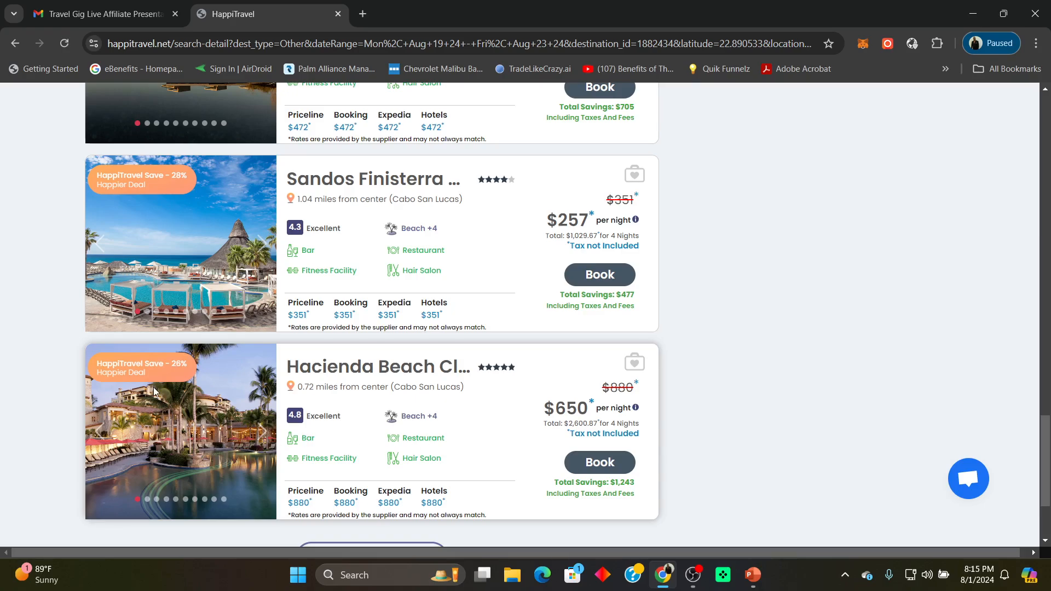
scroll(up, 3)
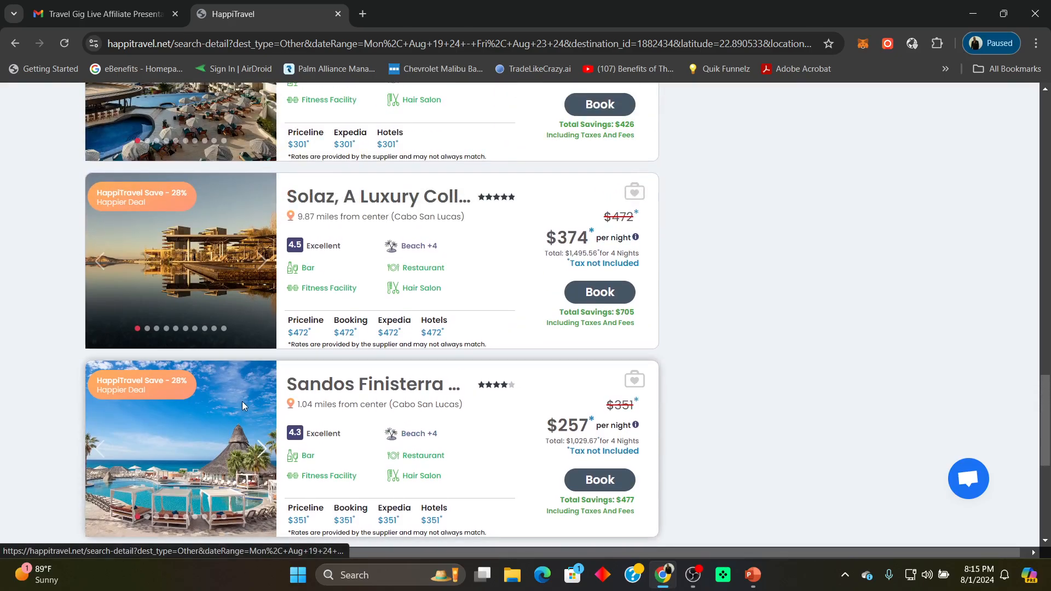
scroll(up, 3)
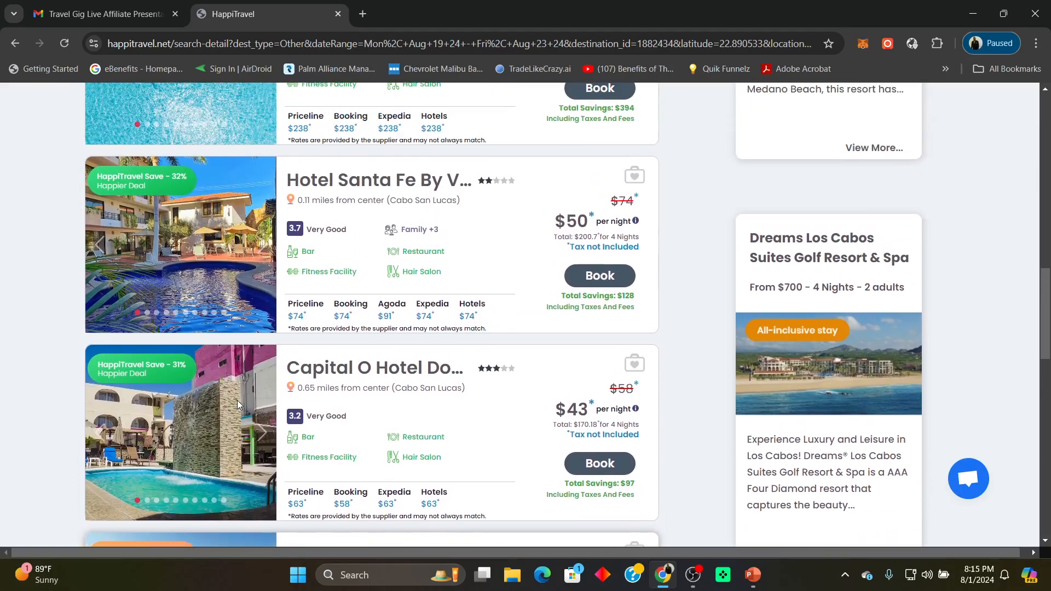
scroll(up, 3)
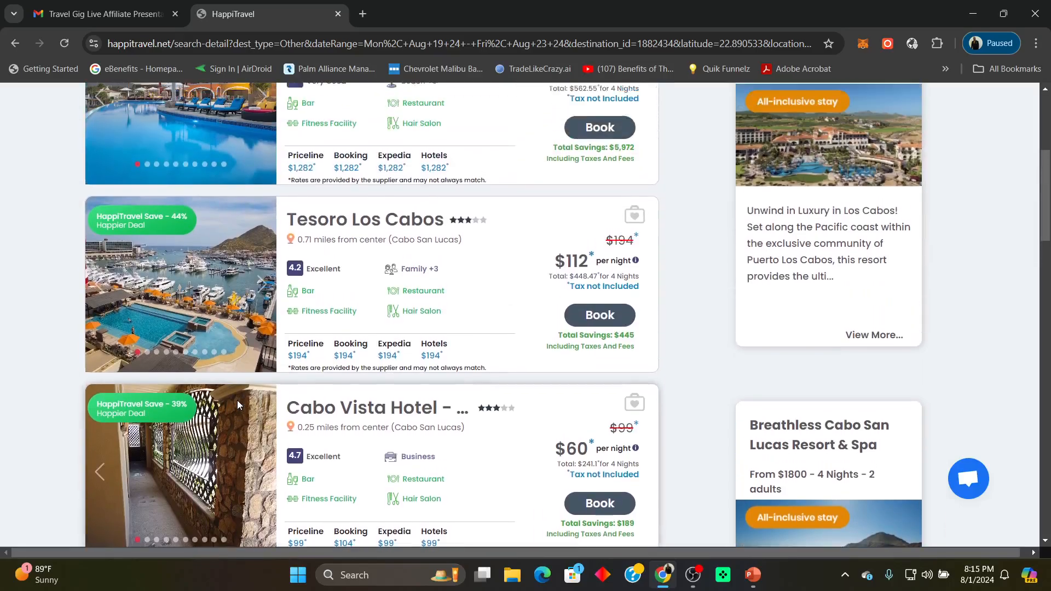
scroll(up, 3)
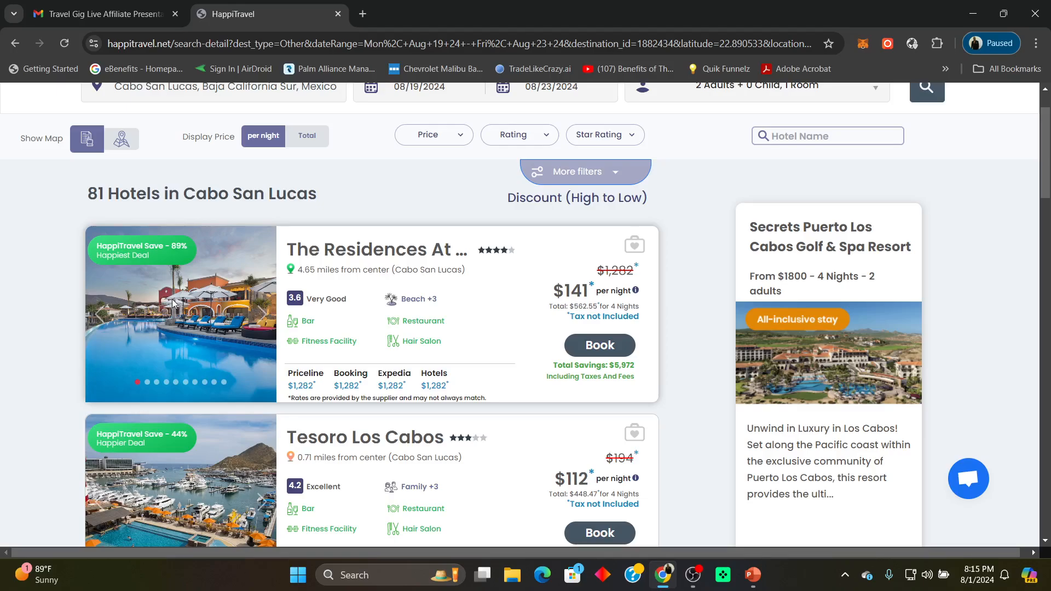
scroll(up, 3)
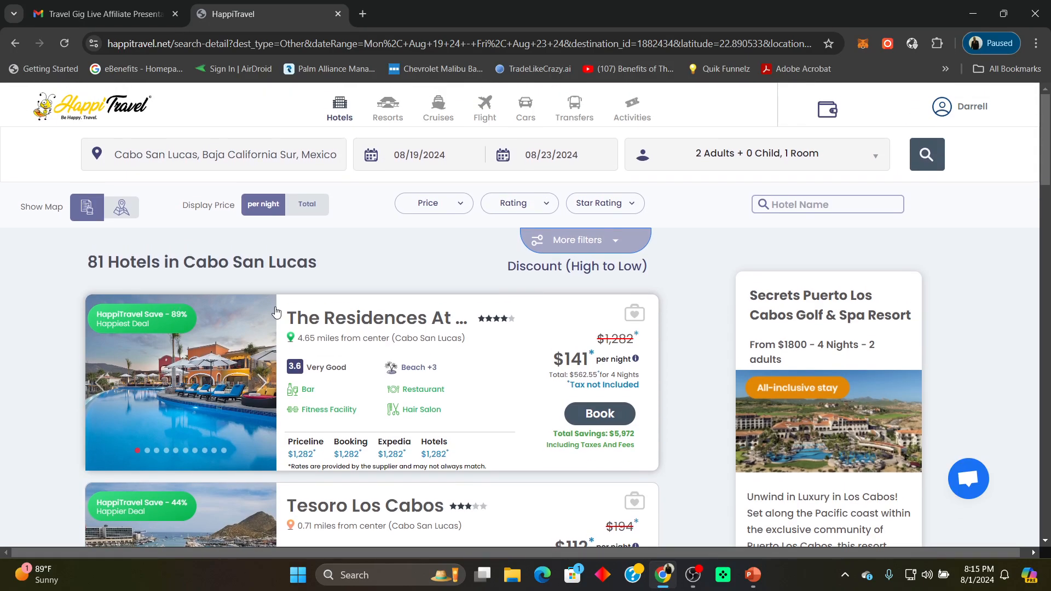
Step: Return home and set the destination to Cape Town, Western Cape, South Africa
click(338, 107)
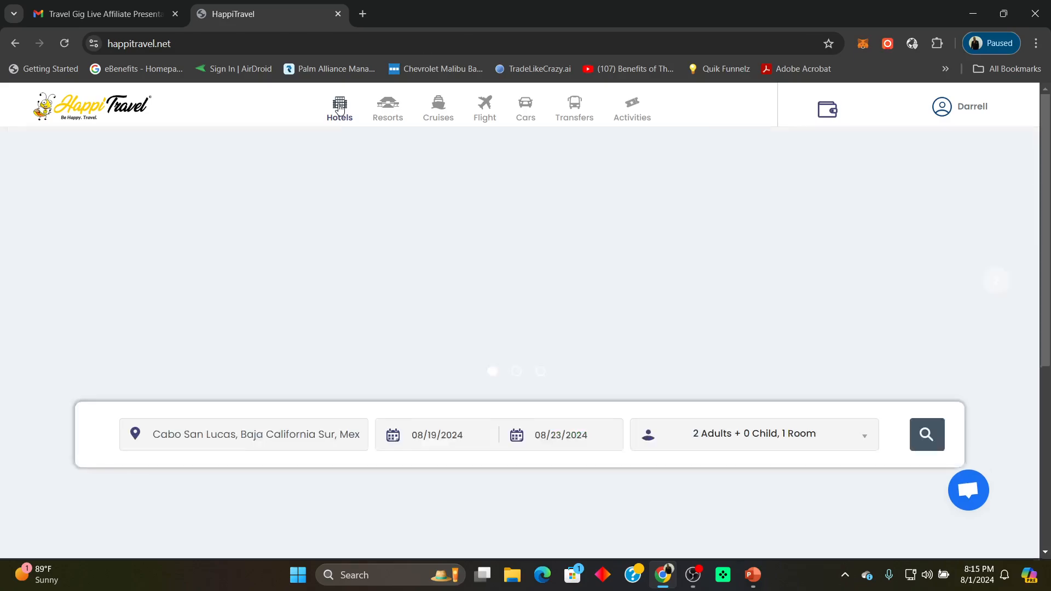
click(255, 433)
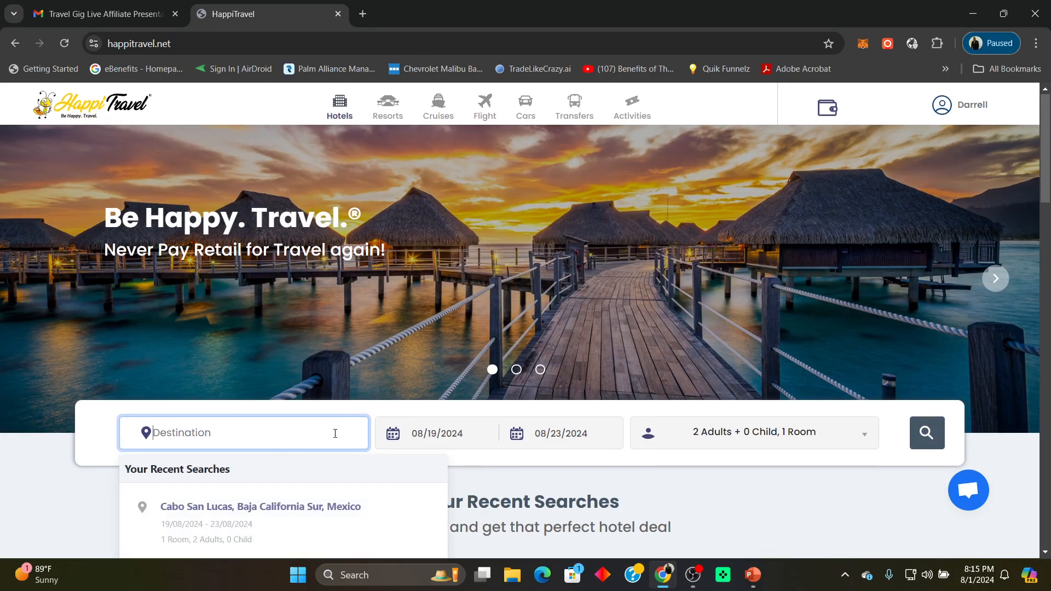
text(Ca)
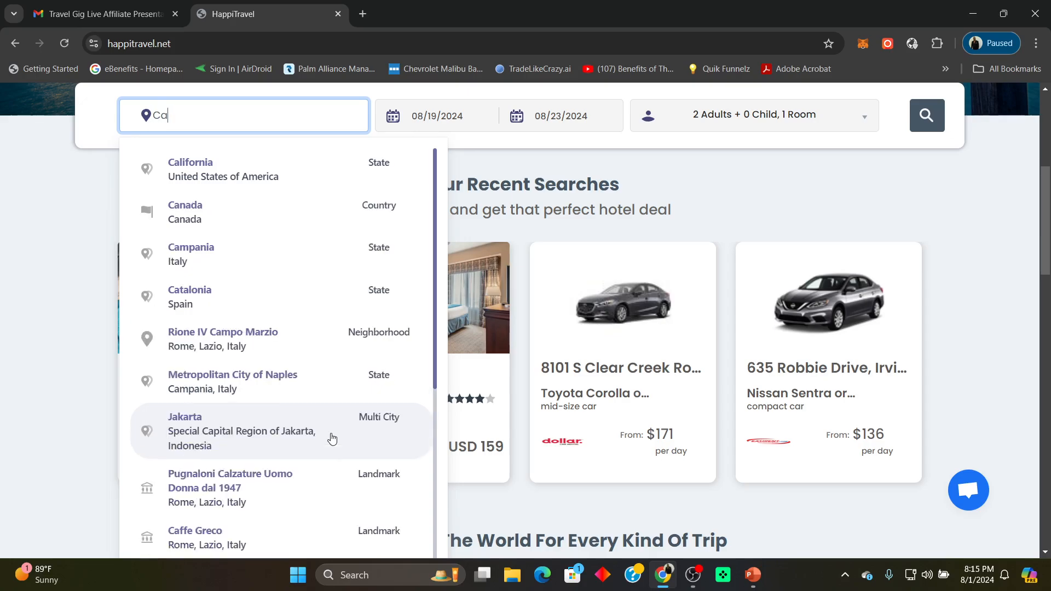
text(pe)
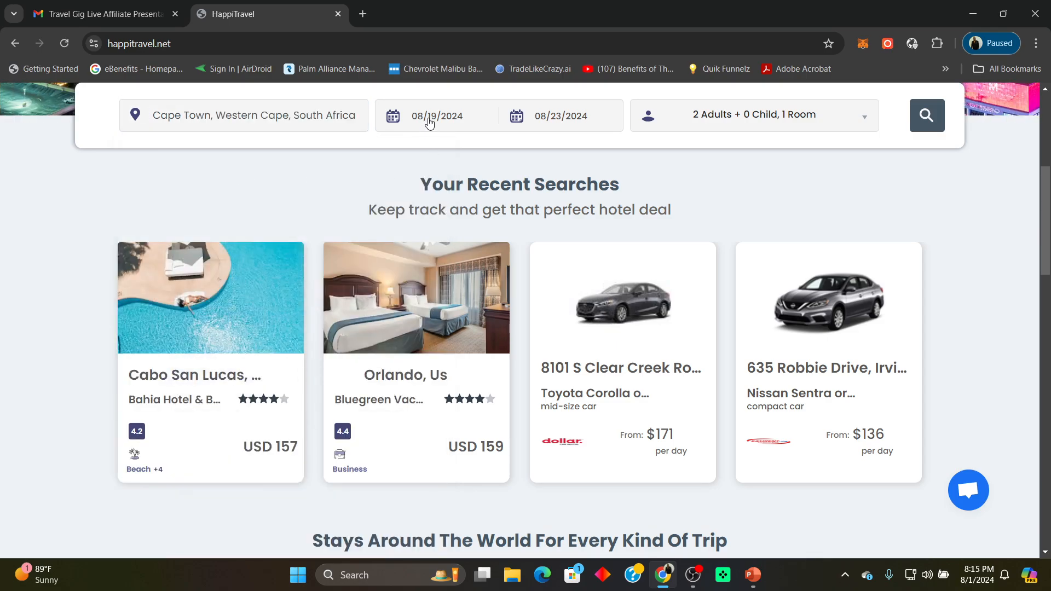
Step: Set the stay to check in September 9 and check out September 18, 2024
click(437, 115)
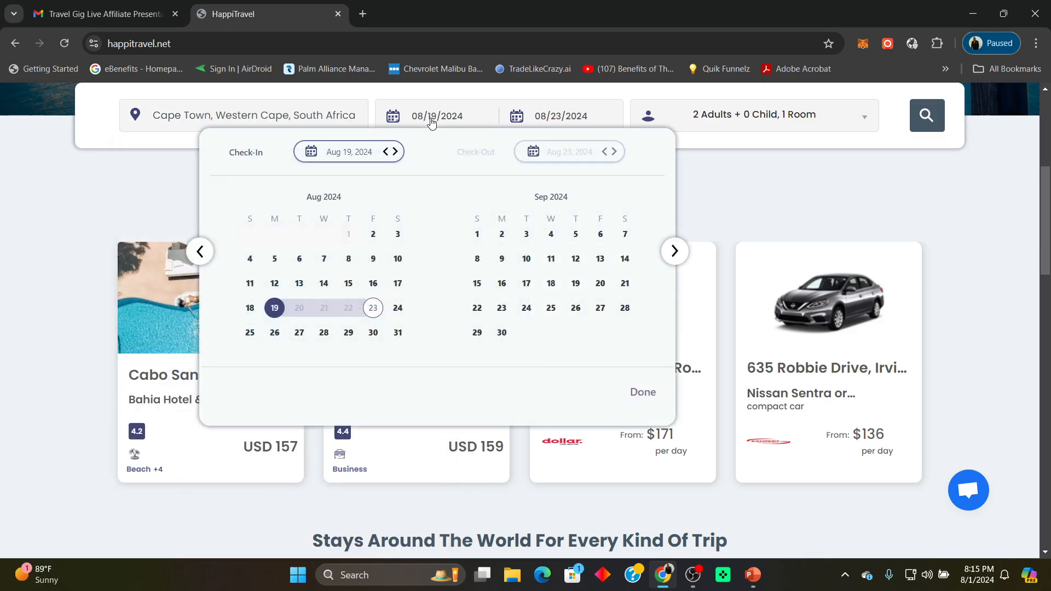
mouse_move(501, 259)
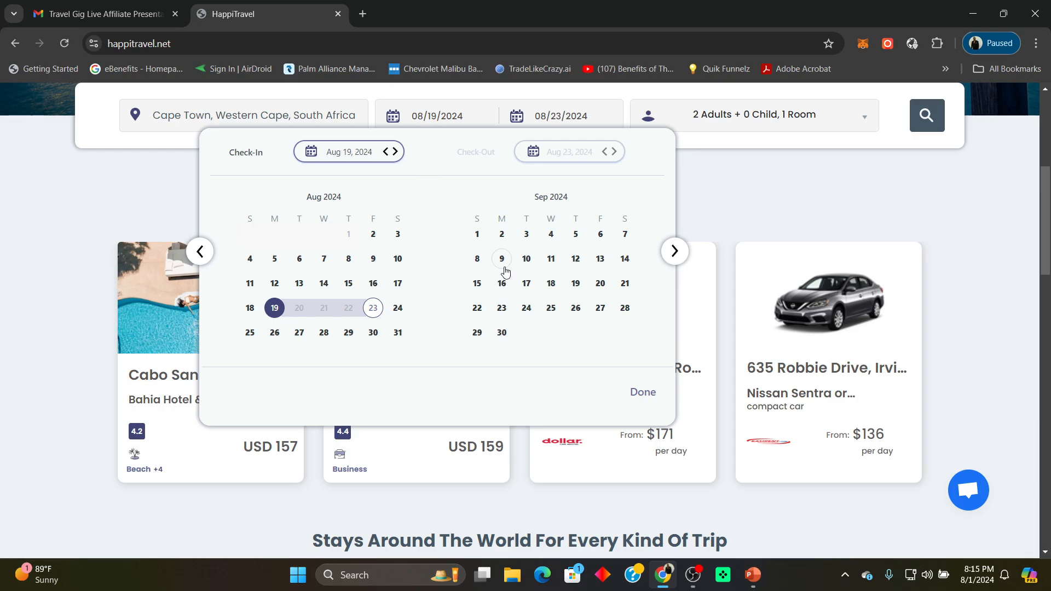
click(500, 258)
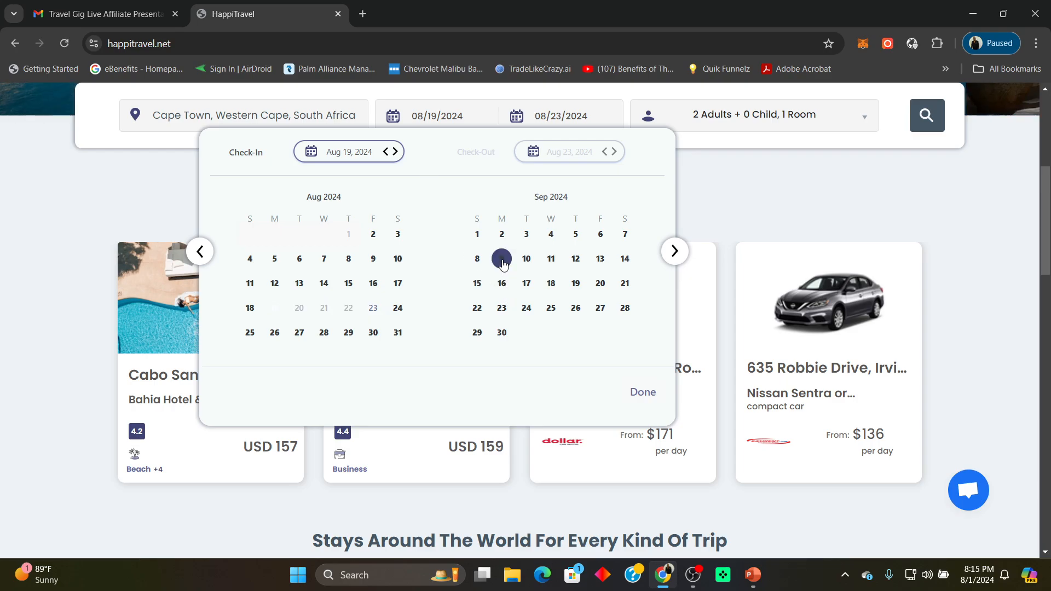
click(501, 258)
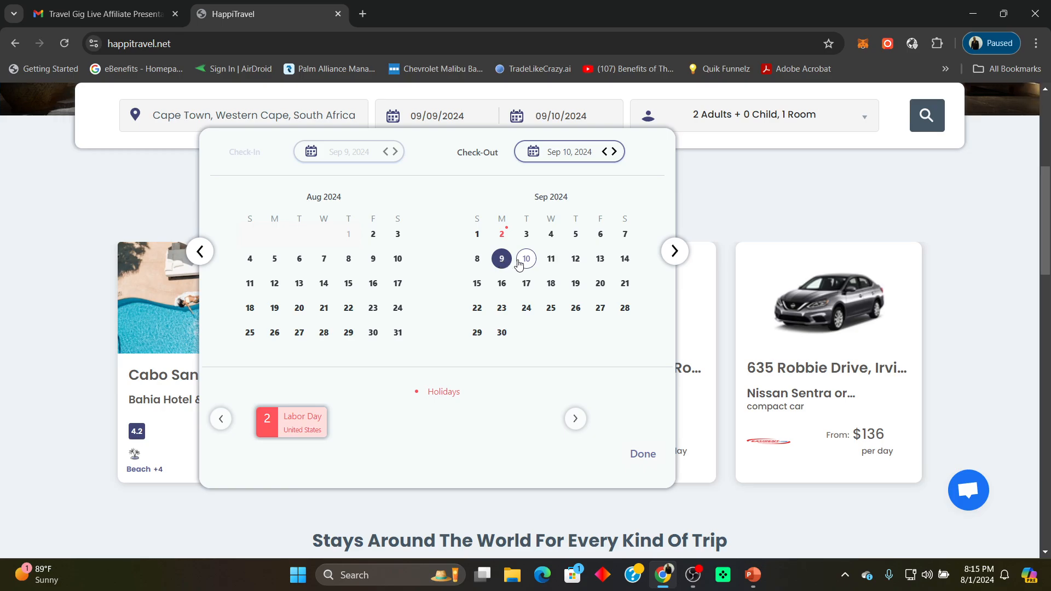
mouse_move(476, 282)
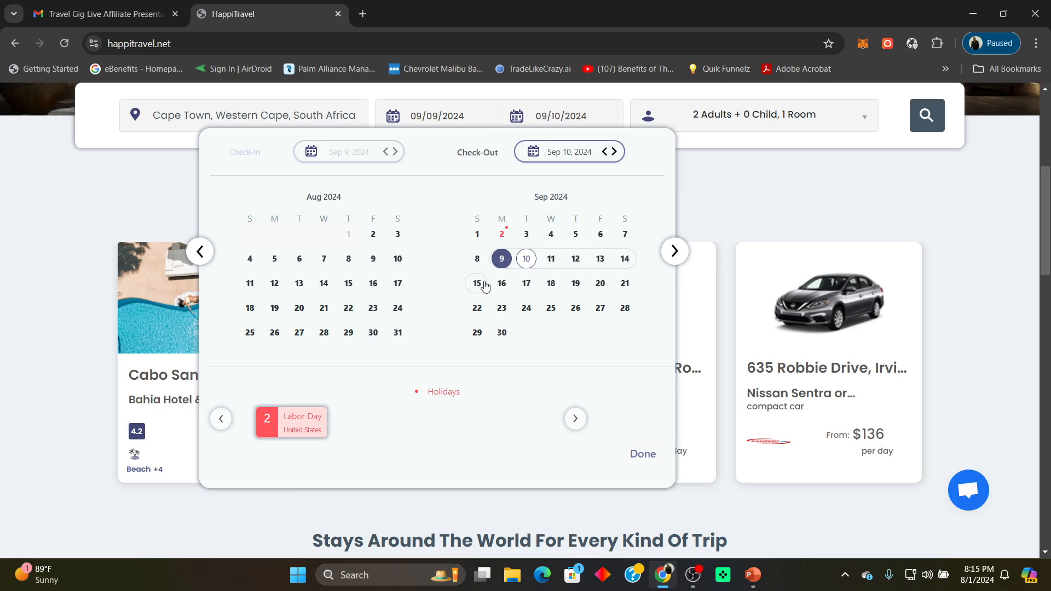
mouse_move(551, 283)
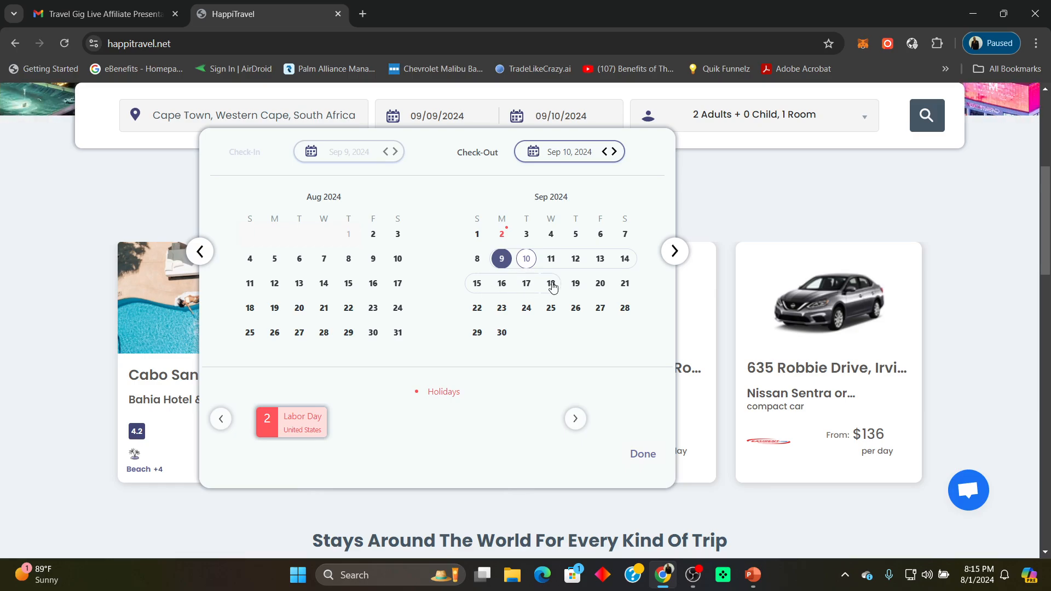
click(551, 282)
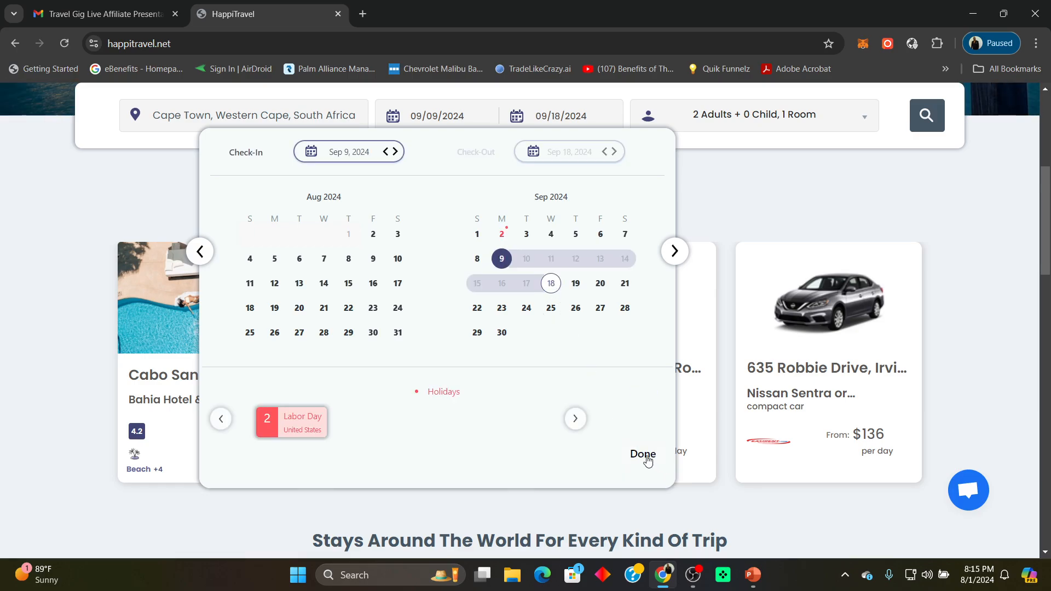
click(642, 455)
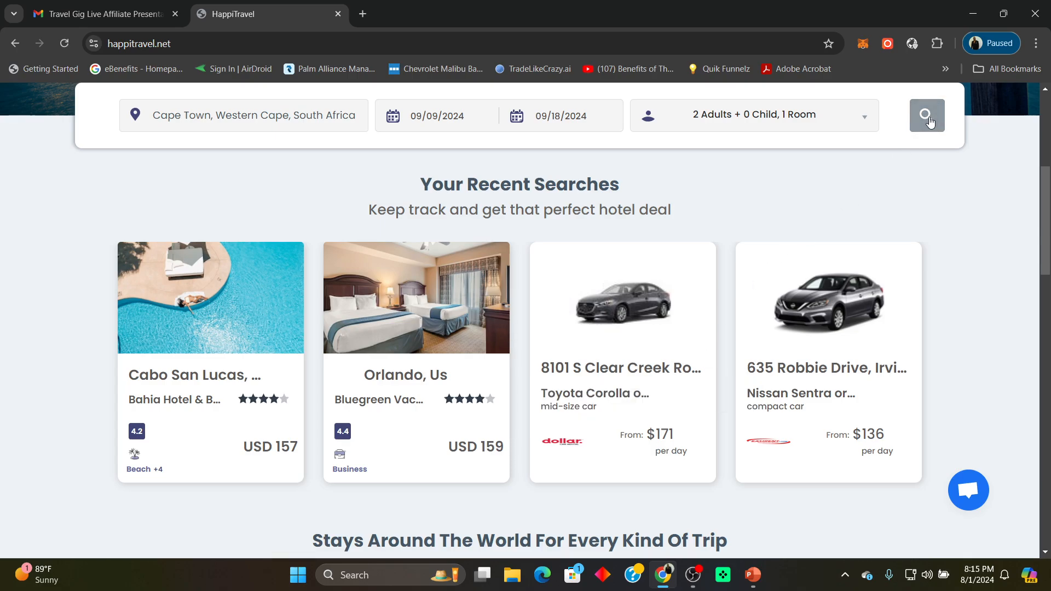
Step: Search the 970 Cape Town hotels and flip through De Molen Guest House's photos
click(927, 115)
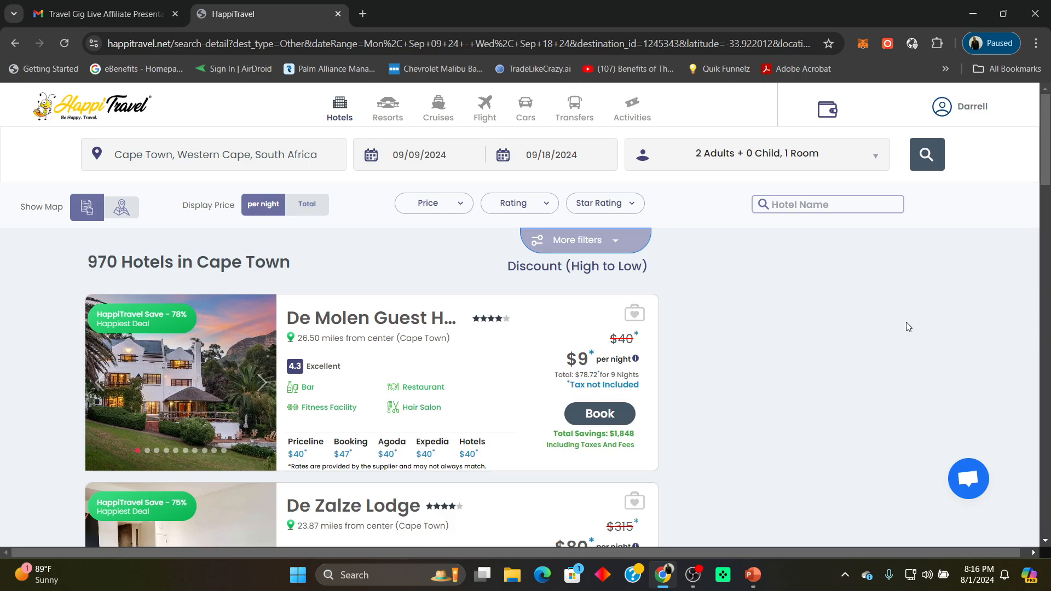
scroll(down, 3)
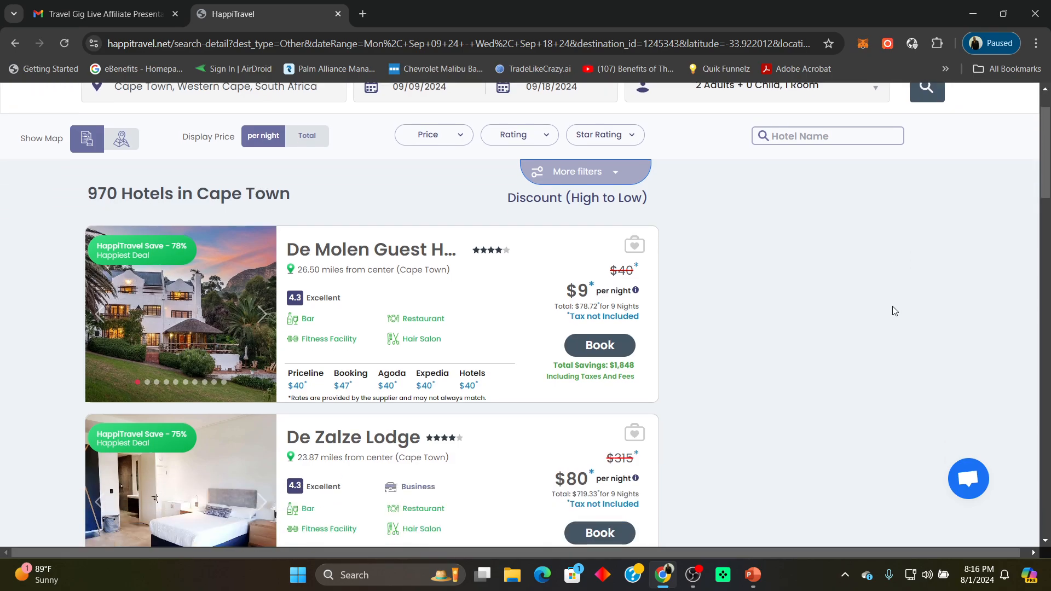
mouse_move(523, 320)
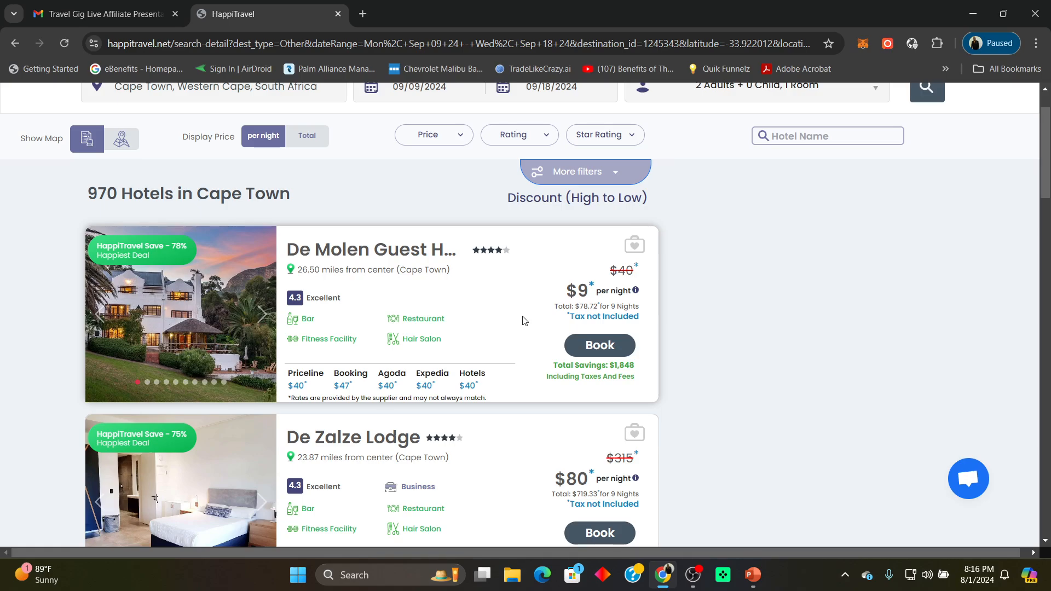
mouse_move(288, 396)
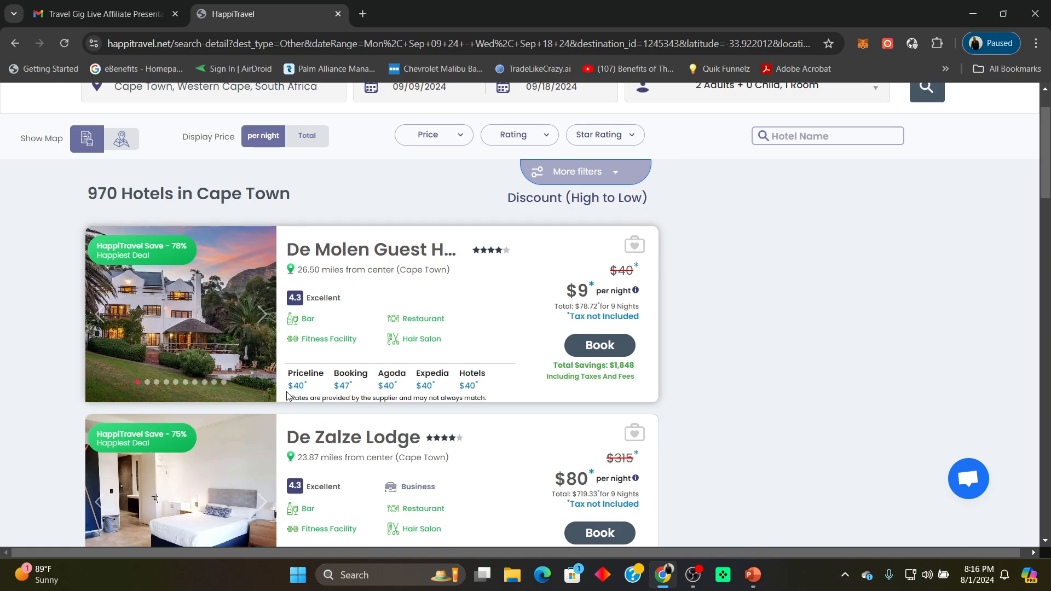
mouse_move(360, 390)
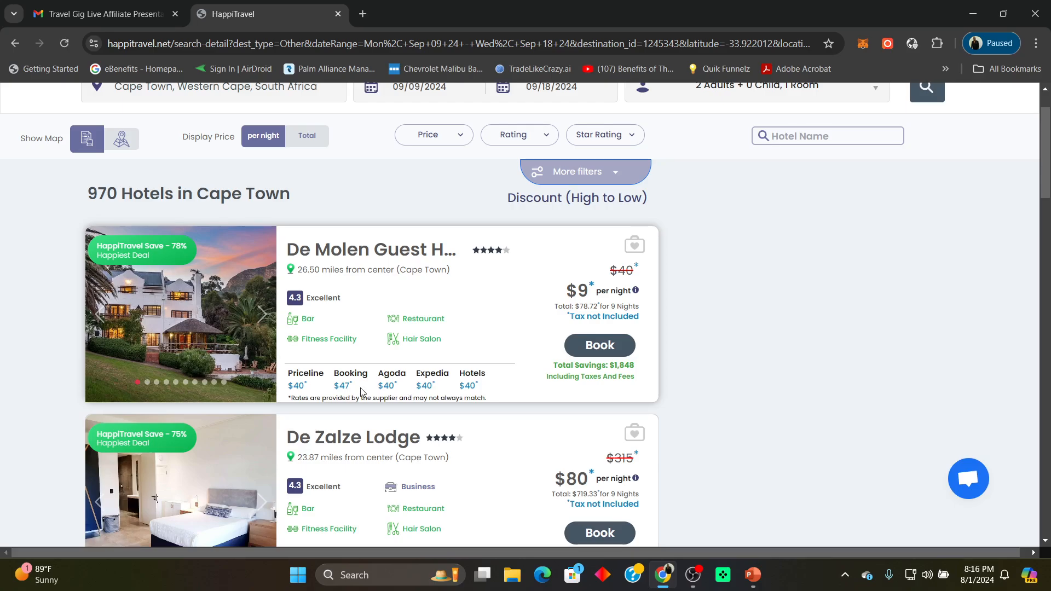
mouse_move(540, 334)
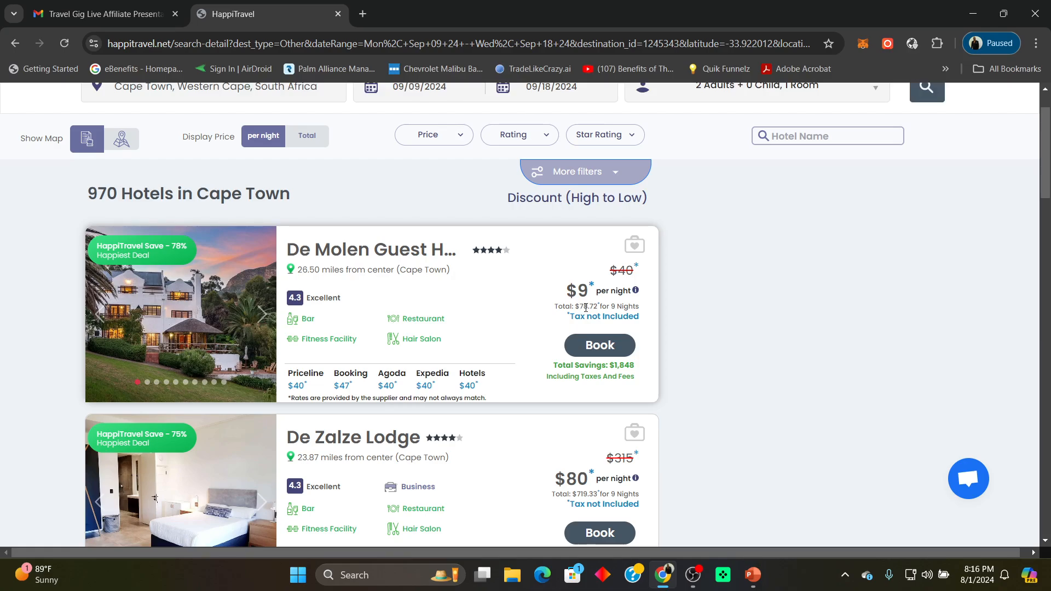
mouse_move(512, 318)
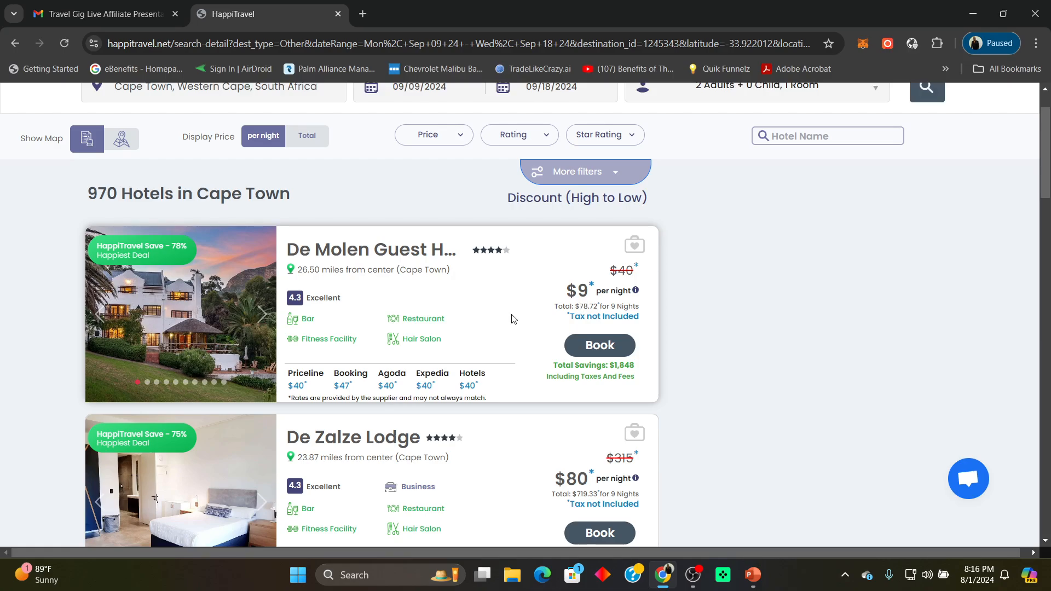
click(262, 311)
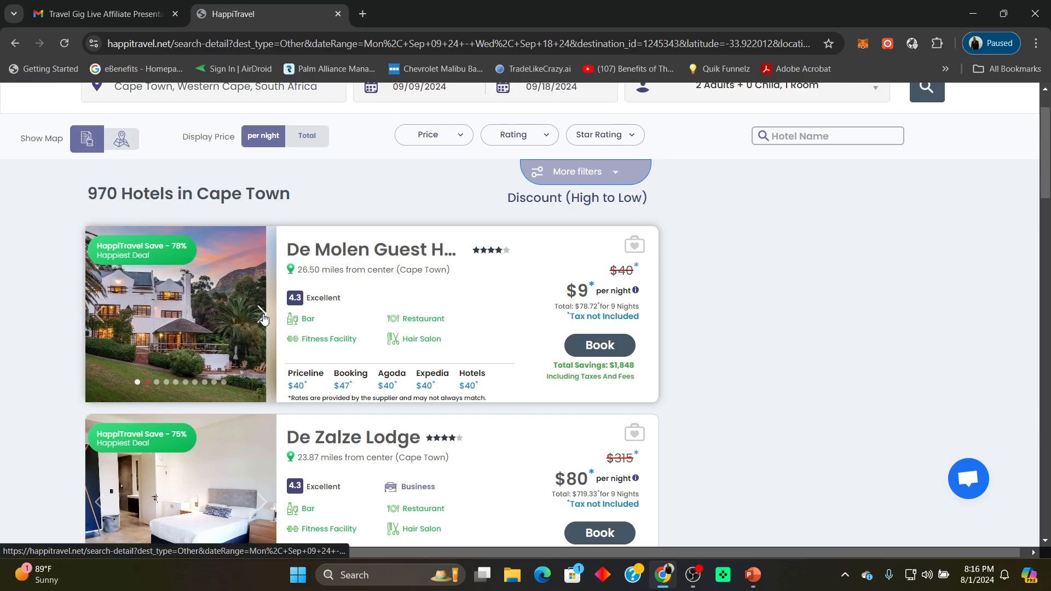
click(262, 312)
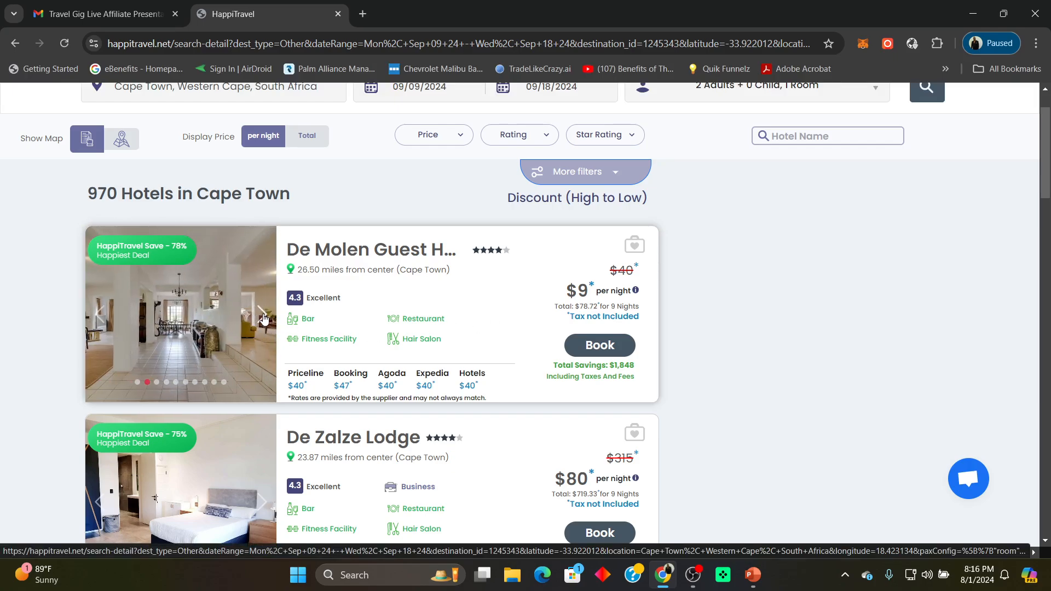
click(262, 316)
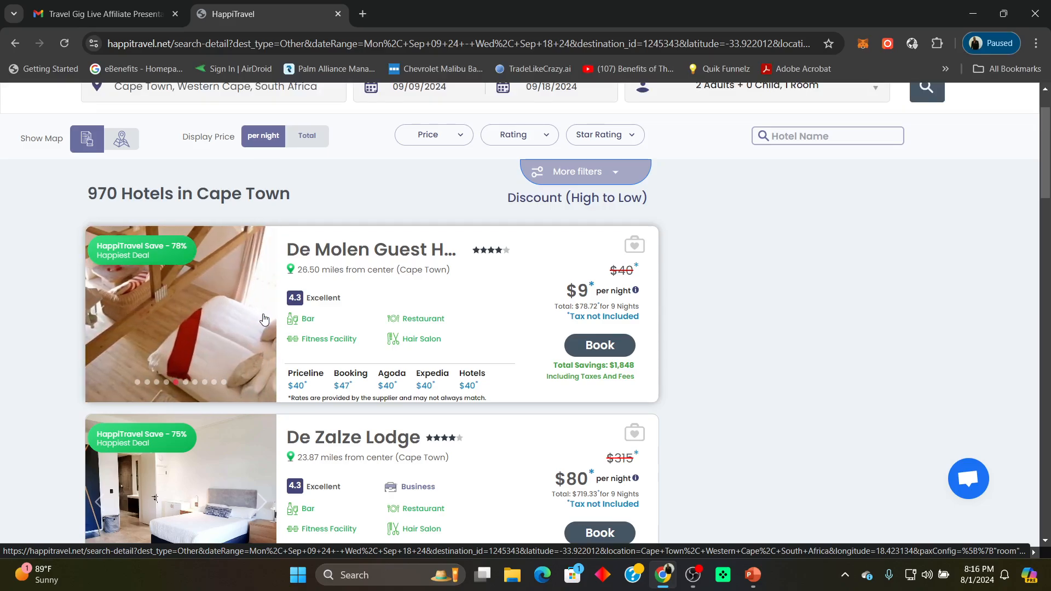
click(262, 315)
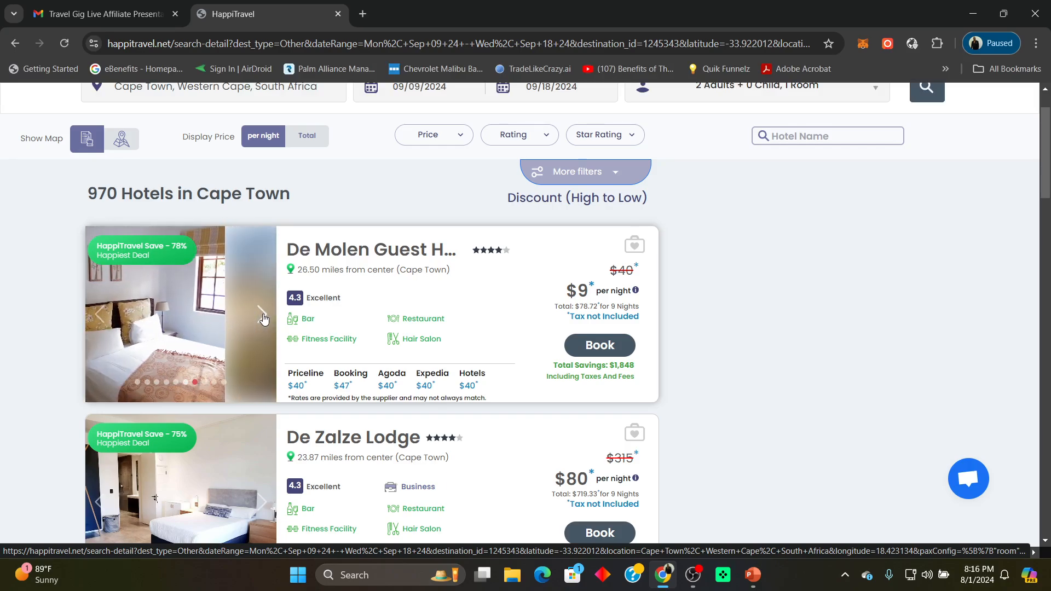
Step: Scroll the Cape Town results down to the Cape Town Marriott and view its details
scroll(down, 3)
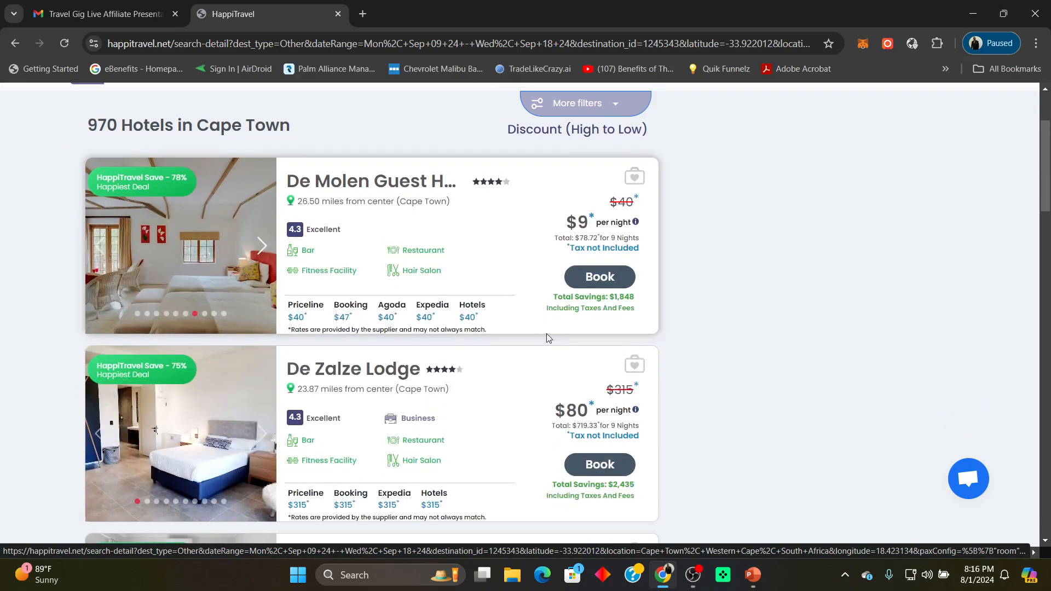
scroll(down, 3)
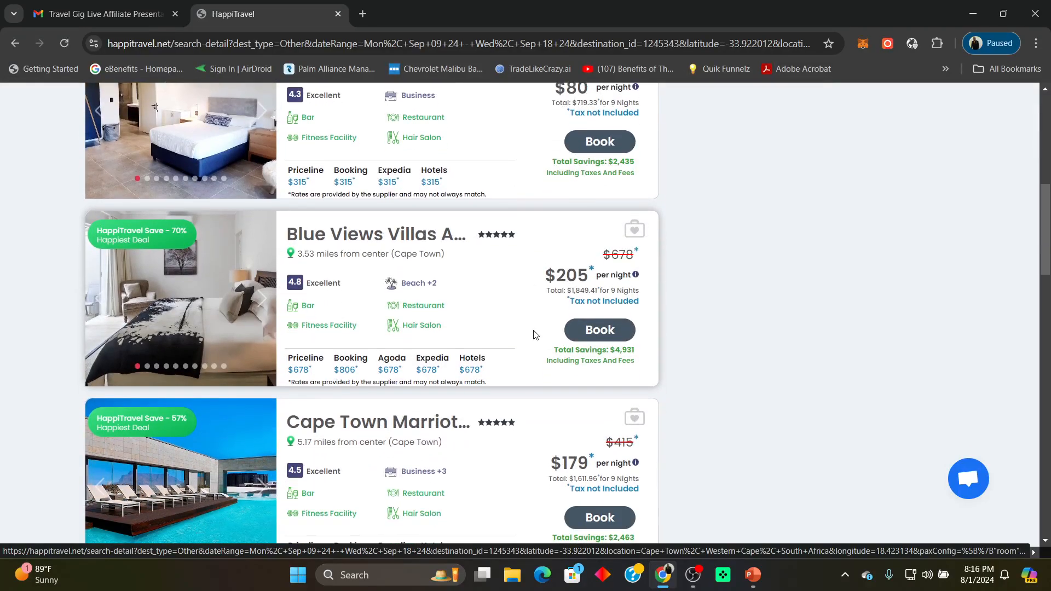
scroll(down, 3)
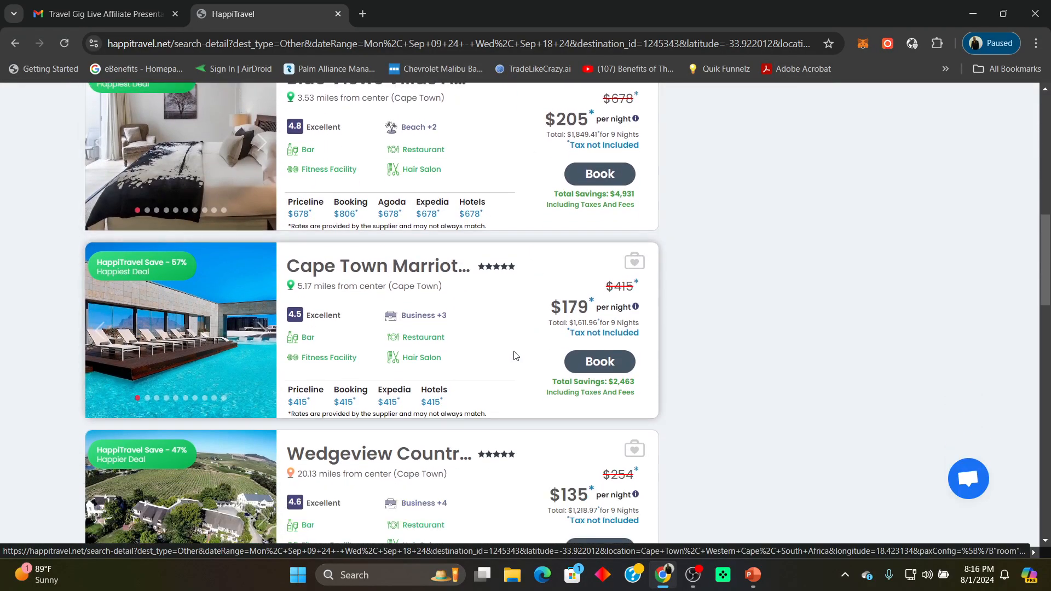
scroll(down, 3)
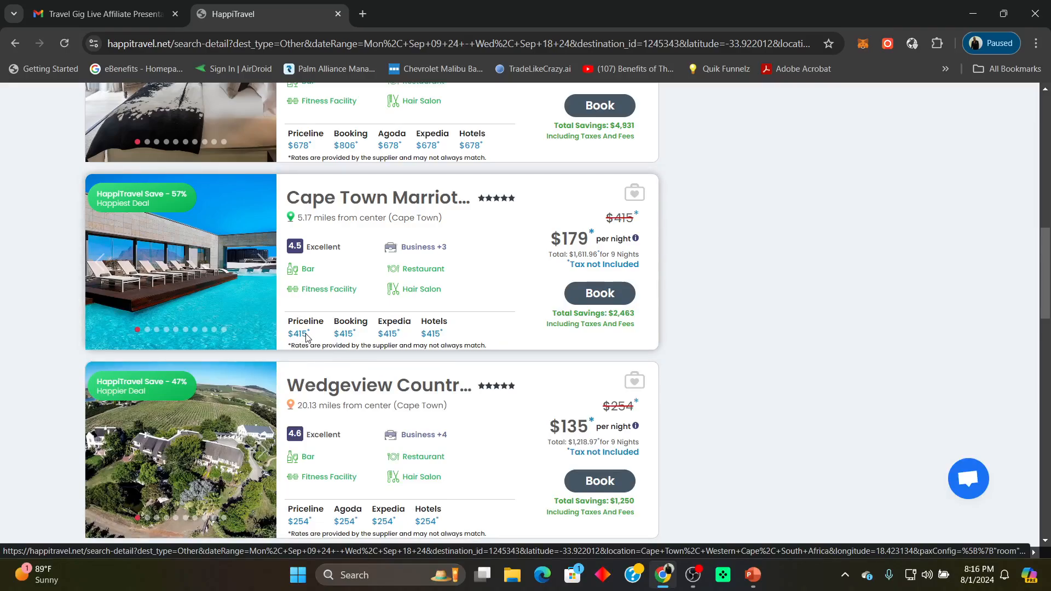
mouse_move(452, 322)
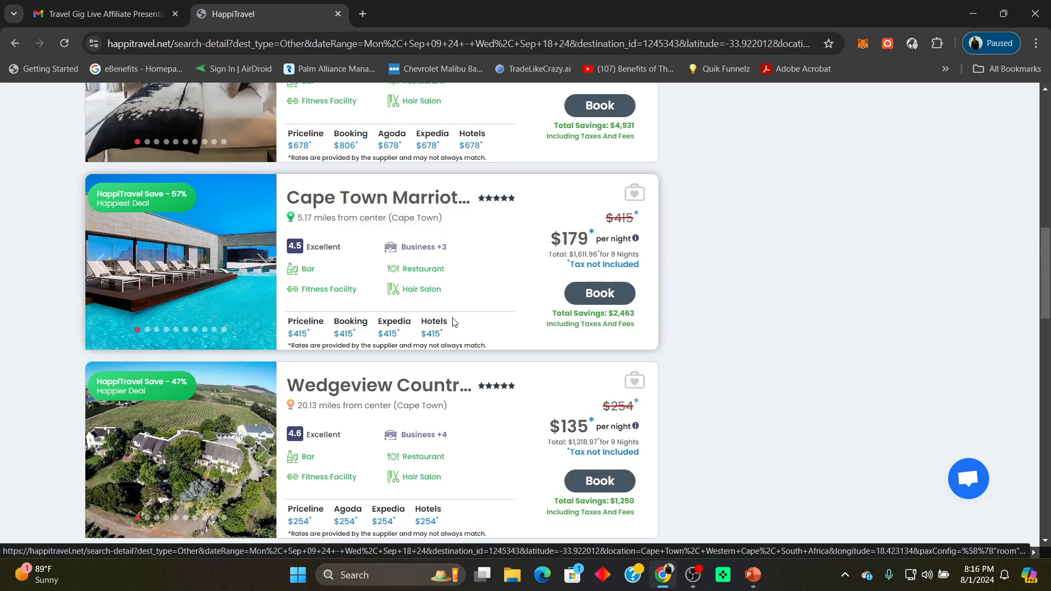
mouse_move(499, 297)
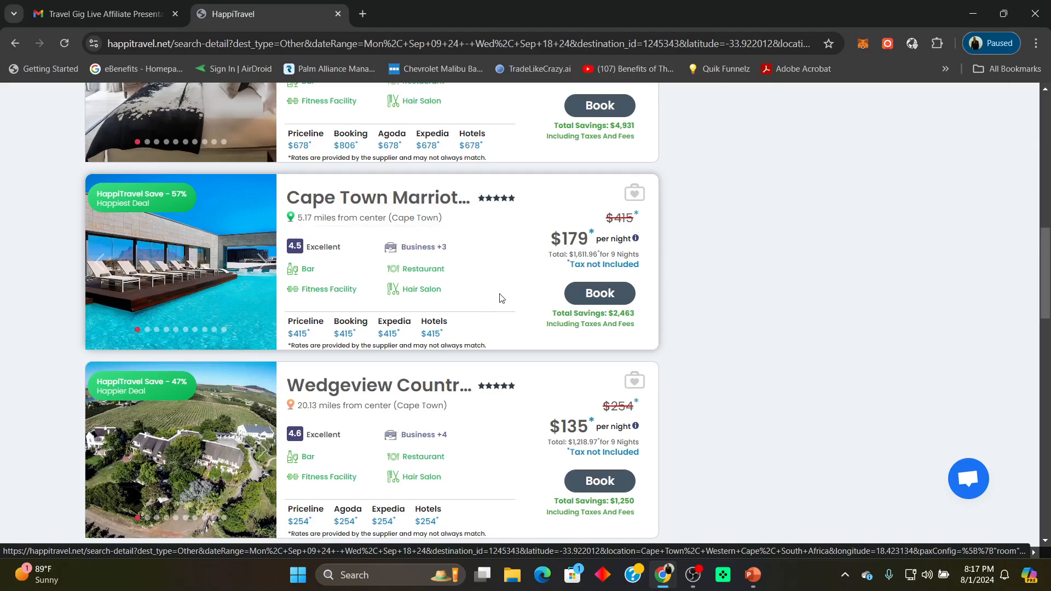
mouse_move(561, 243)
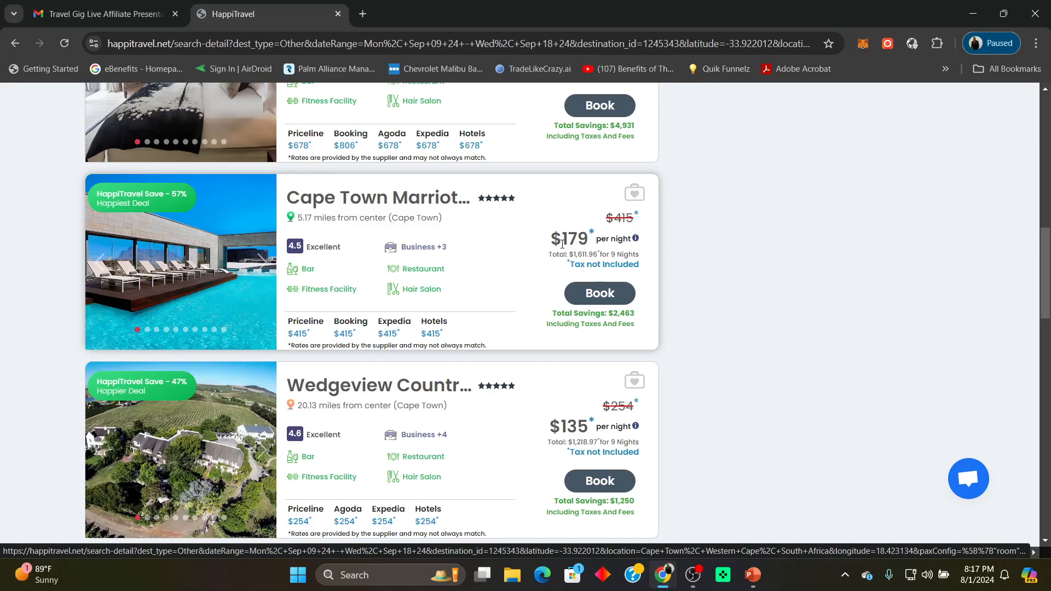
mouse_move(387, 280)
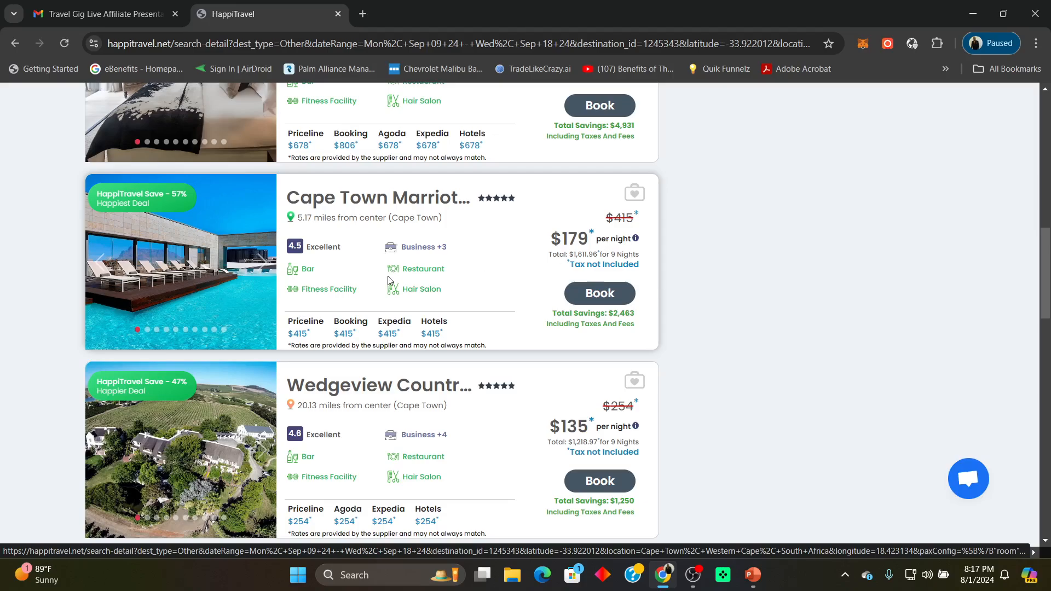
mouse_move(208, 256)
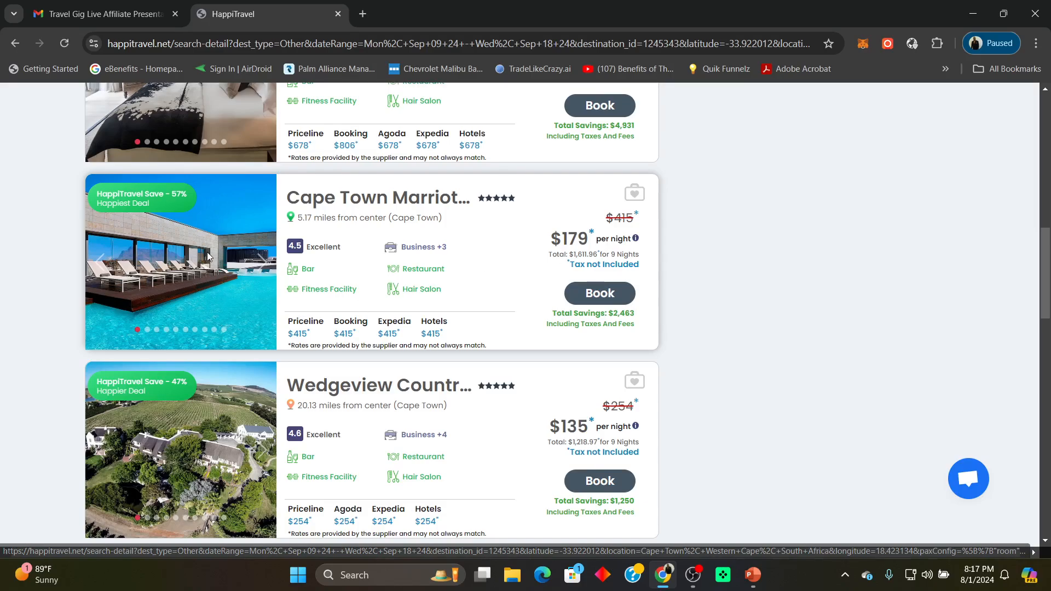
click(378, 197)
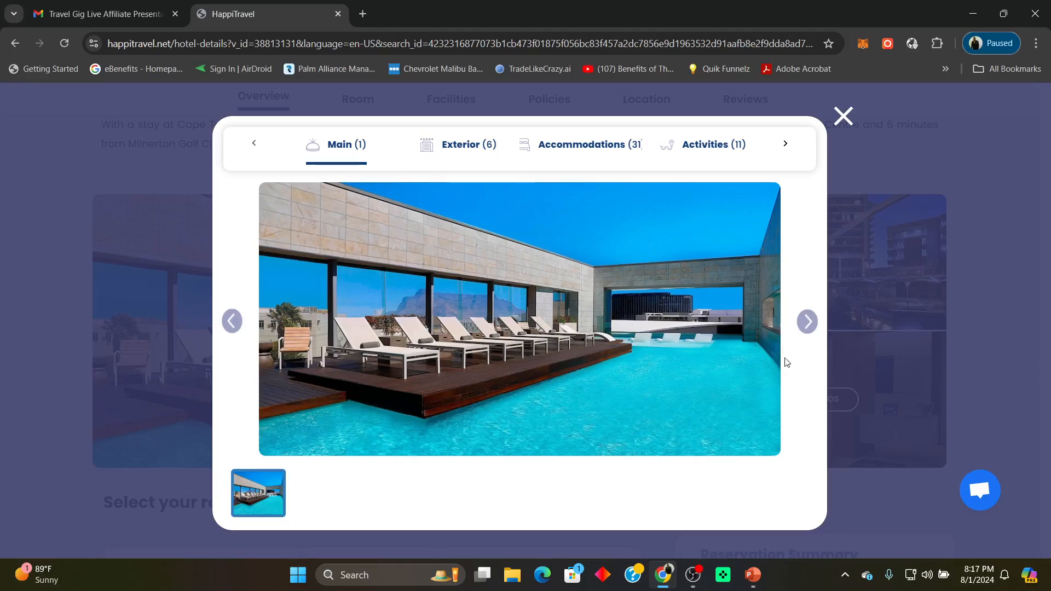
mouse_move(807, 329)
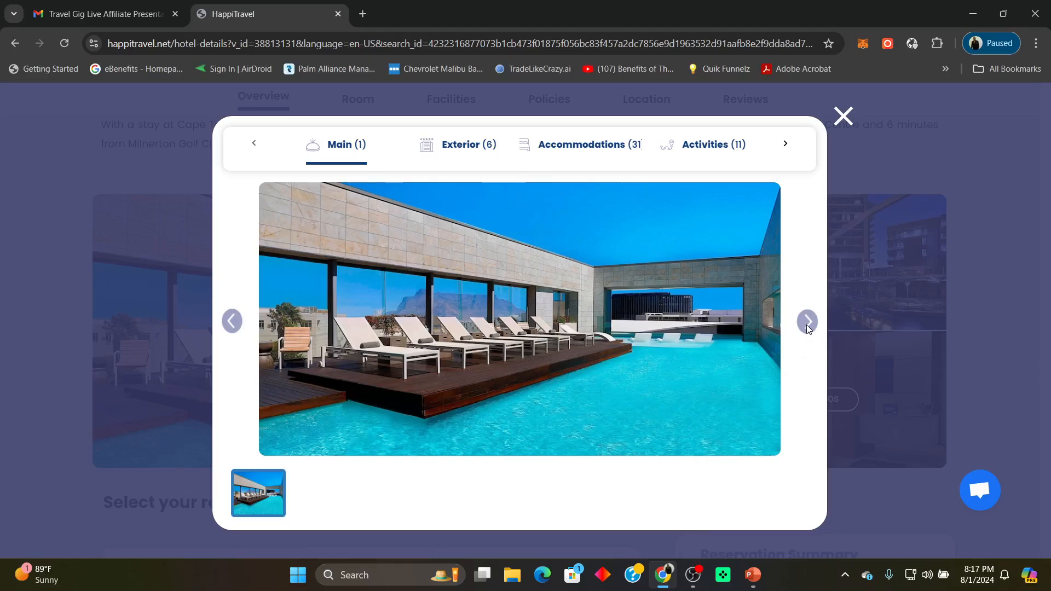
Step: Browse the Cape Town Marriott's six Exterior photos through to the night pool shot
click(457, 145)
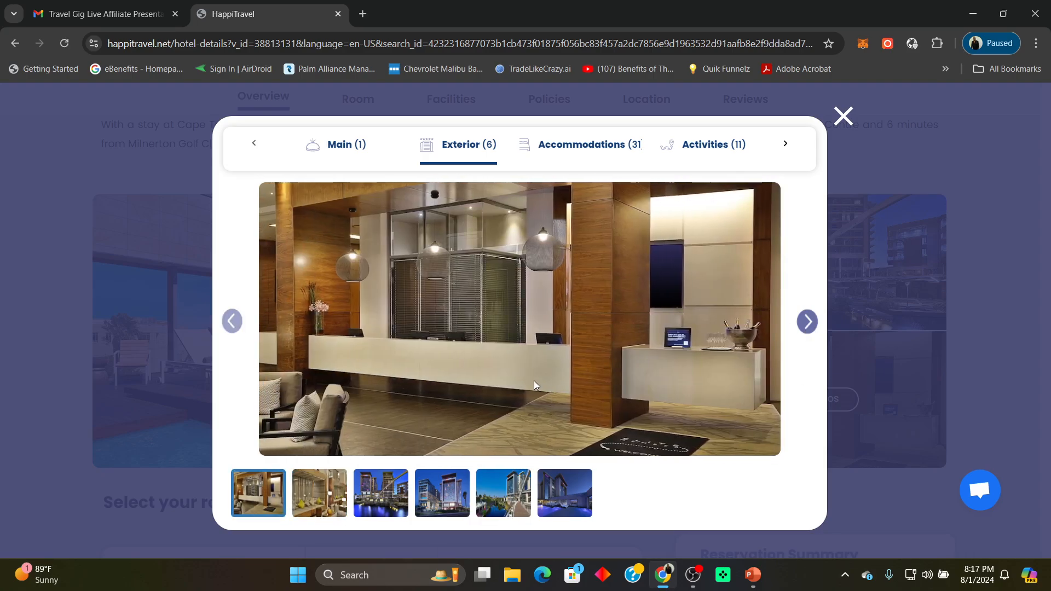
mouse_move(533, 389)
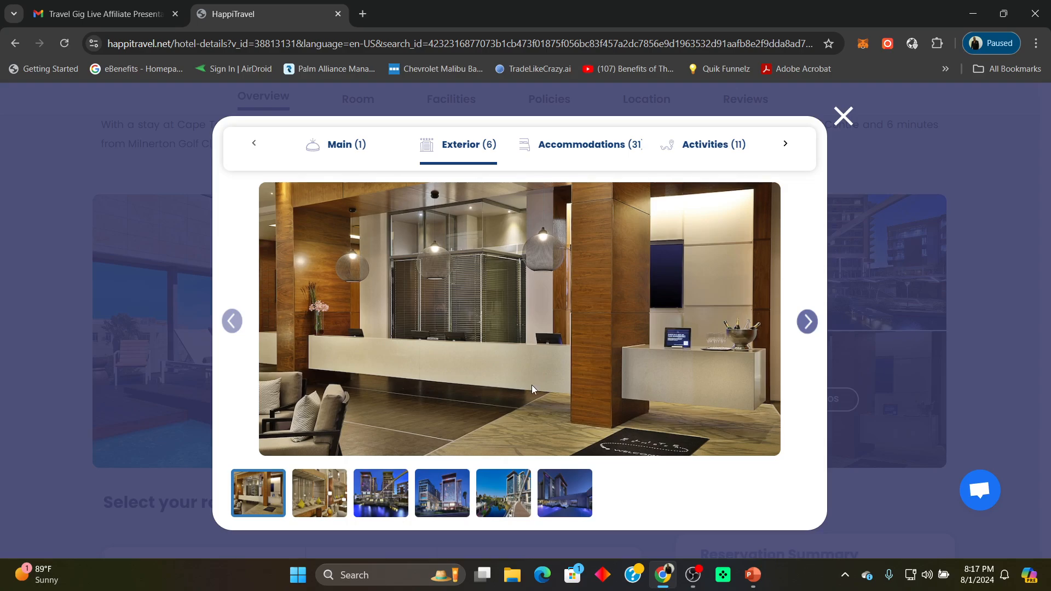
mouse_move(488, 375)
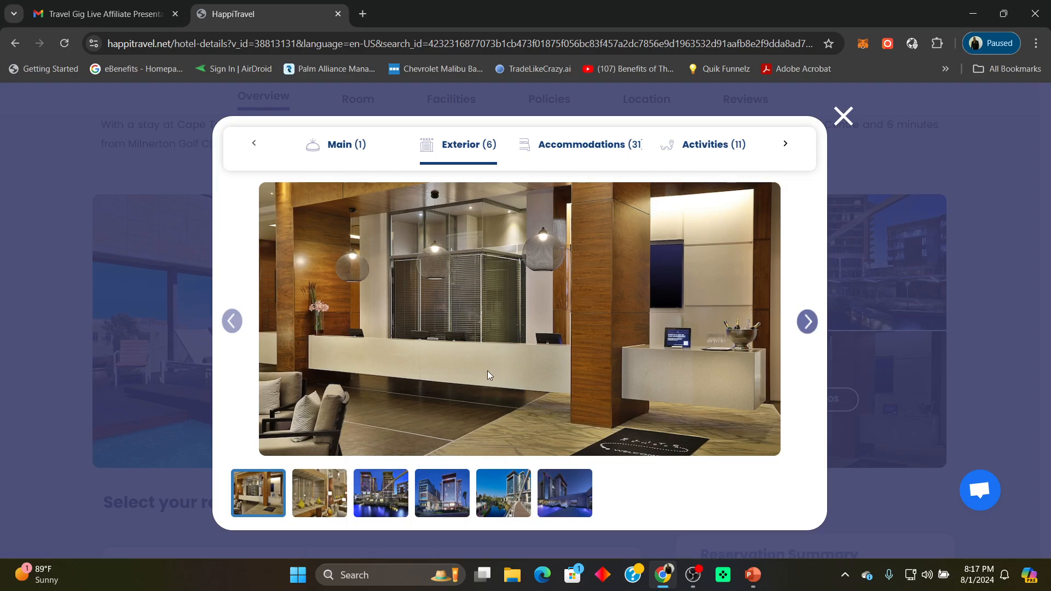
mouse_move(807, 322)
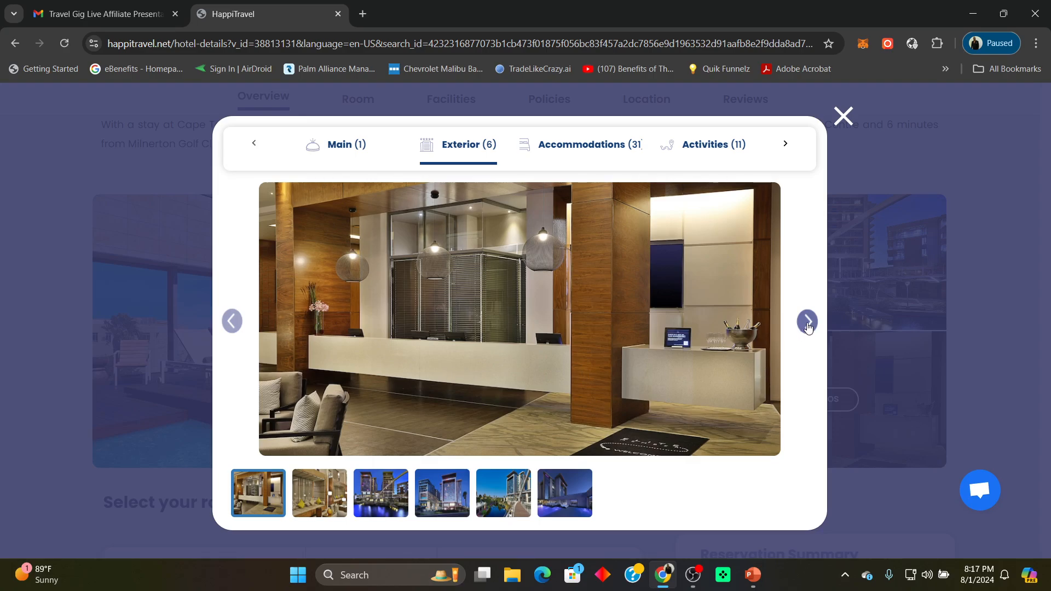
click(807, 321)
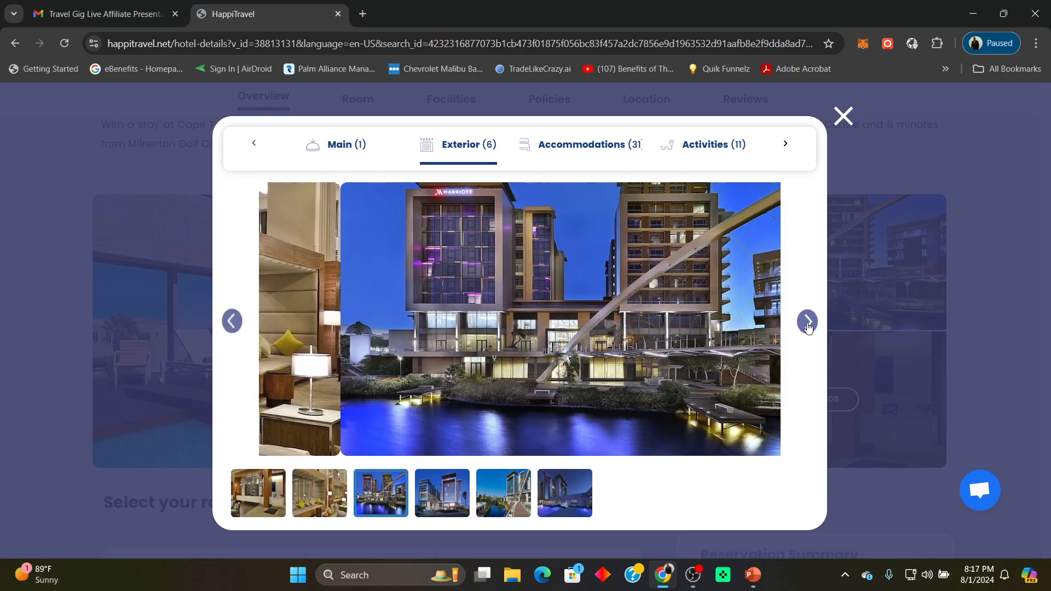
click(806, 321)
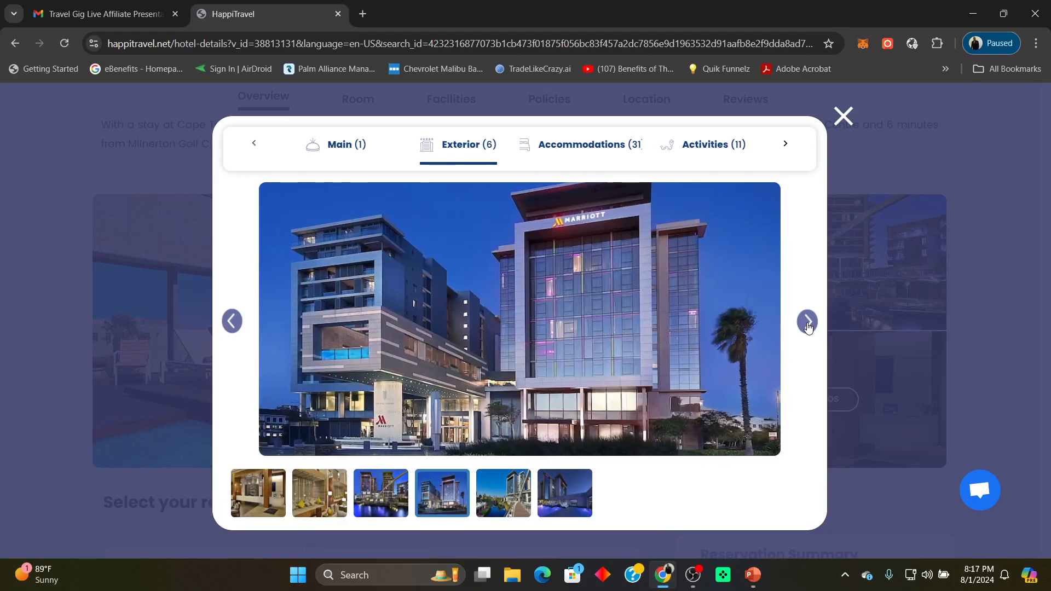
click(807, 321)
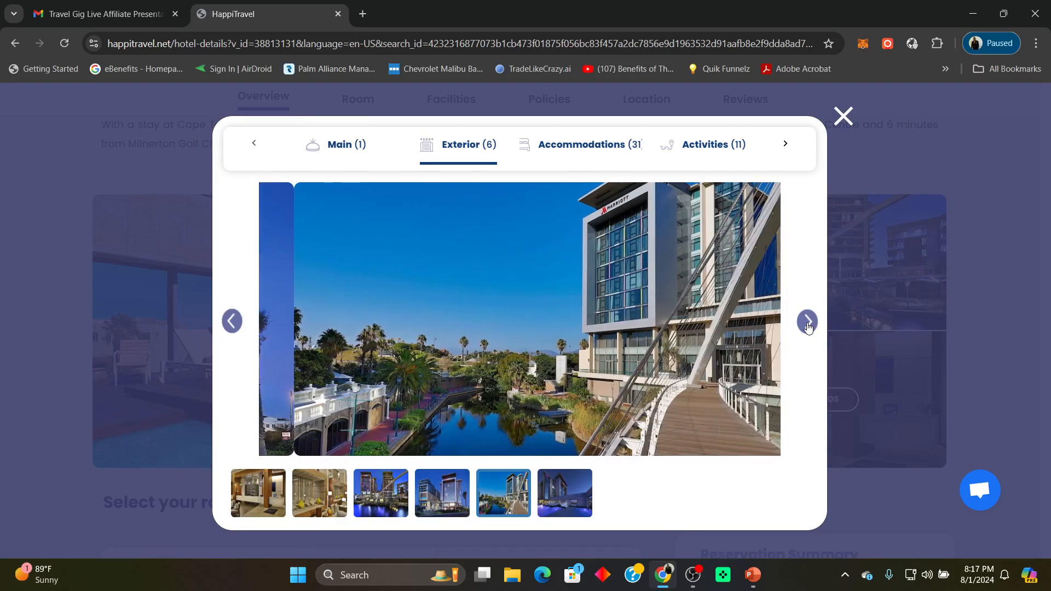
click(806, 321)
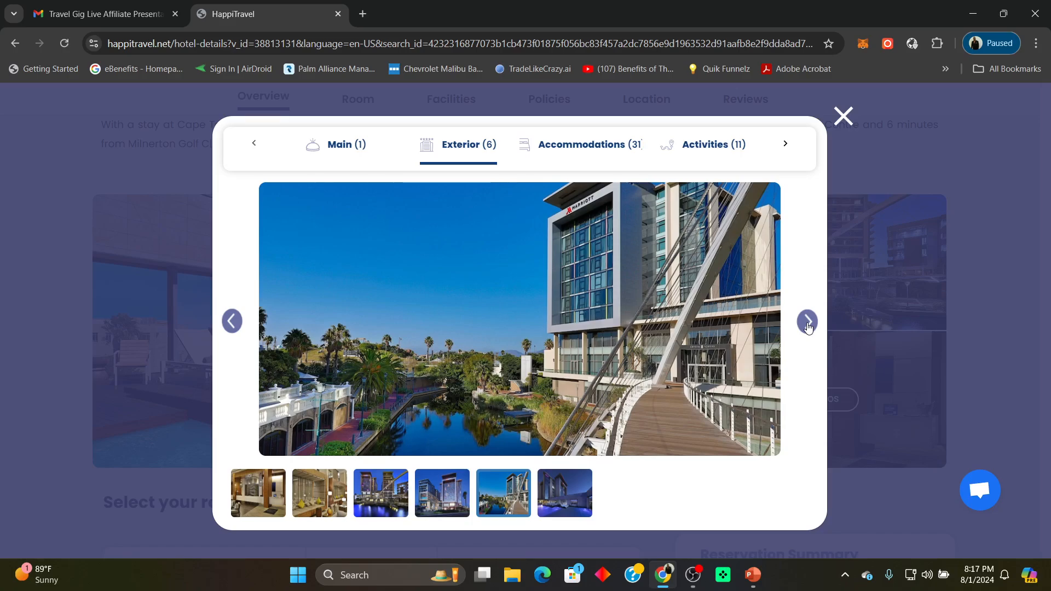
click(806, 320)
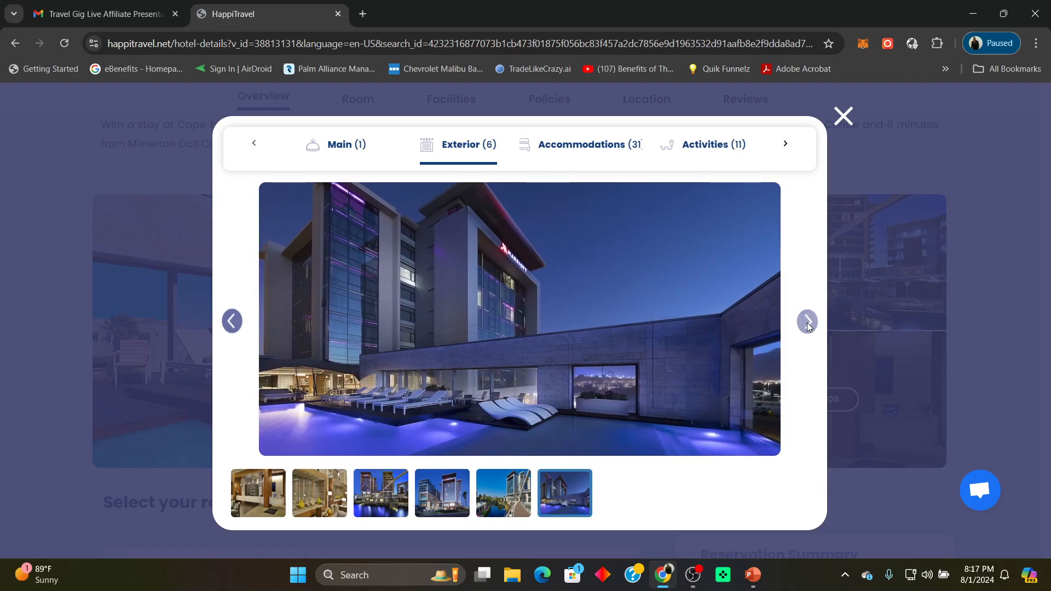
mouse_move(589, 166)
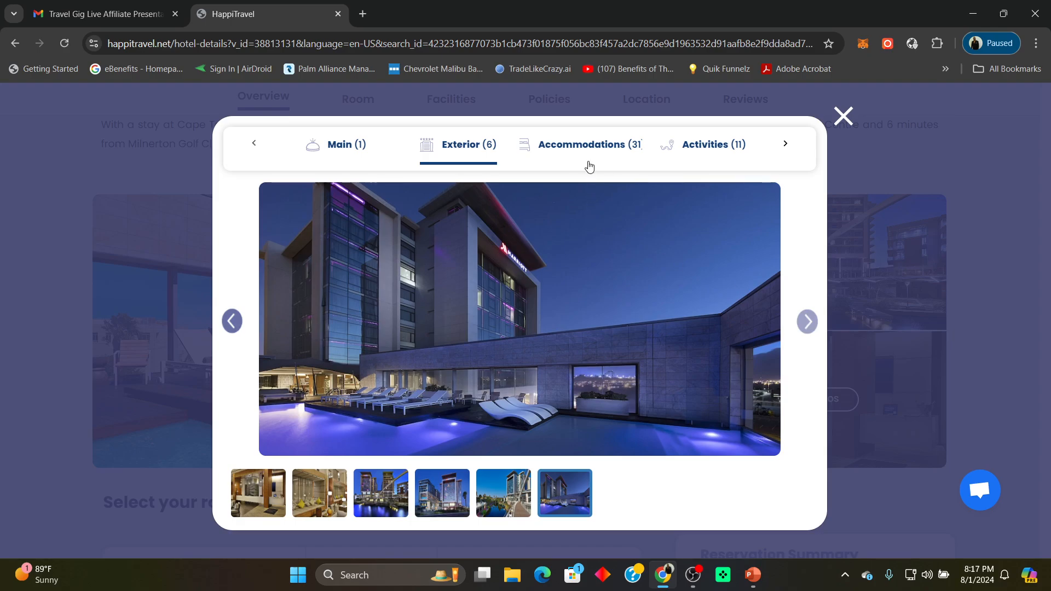
Step: Browse the Accommodations room photos, then close the gallery back to the hotel overview
click(582, 144)
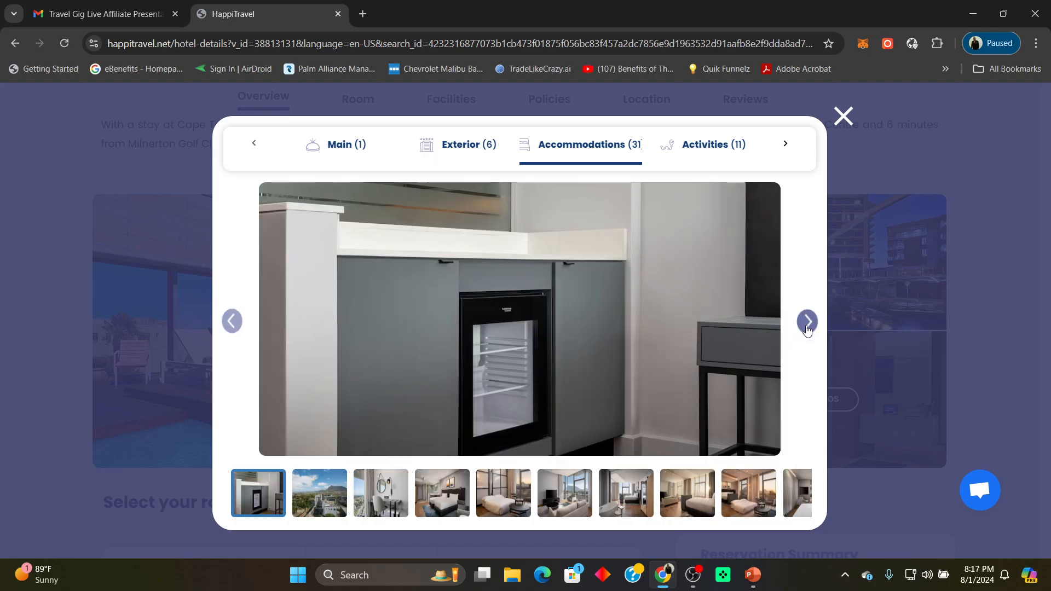
click(807, 320)
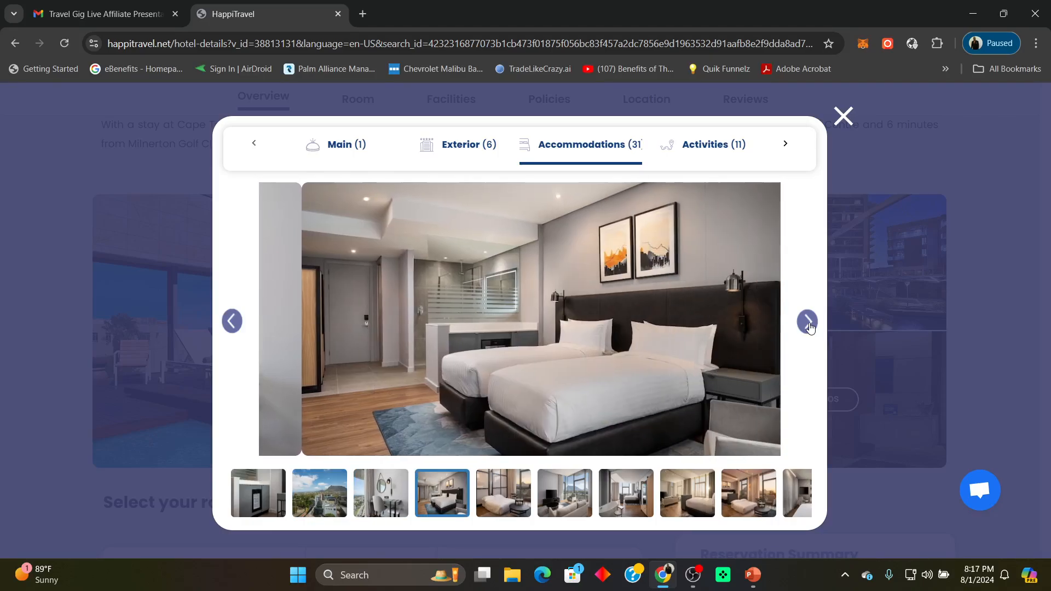
click(806, 321)
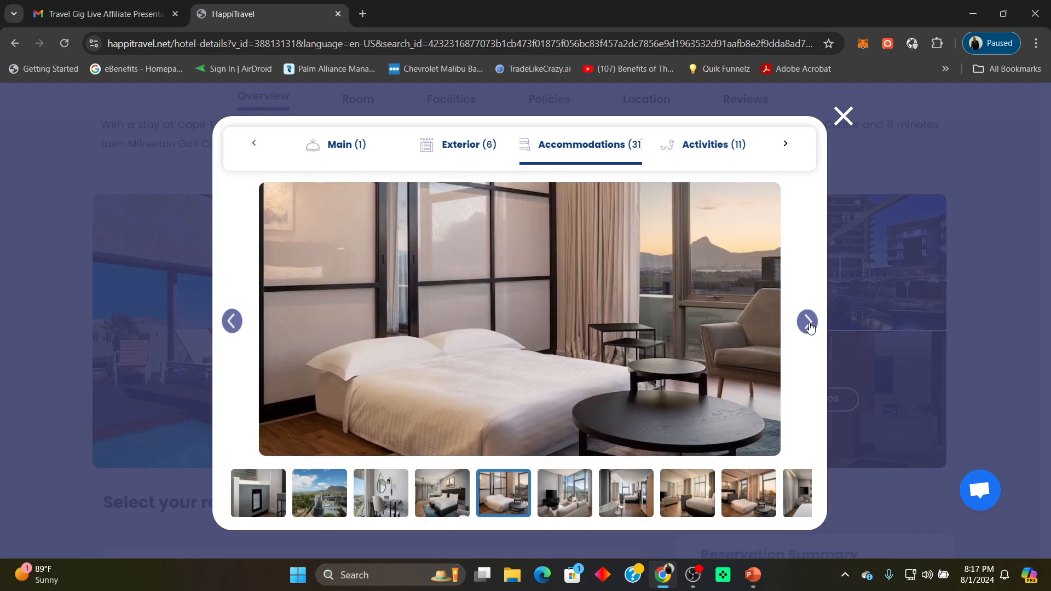
click(807, 321)
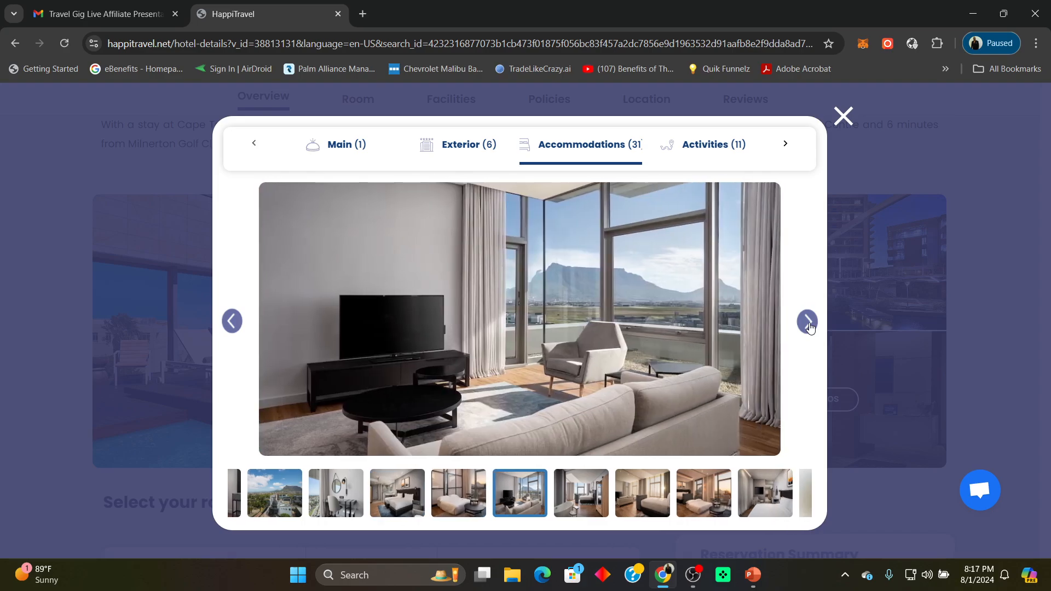
click(807, 321)
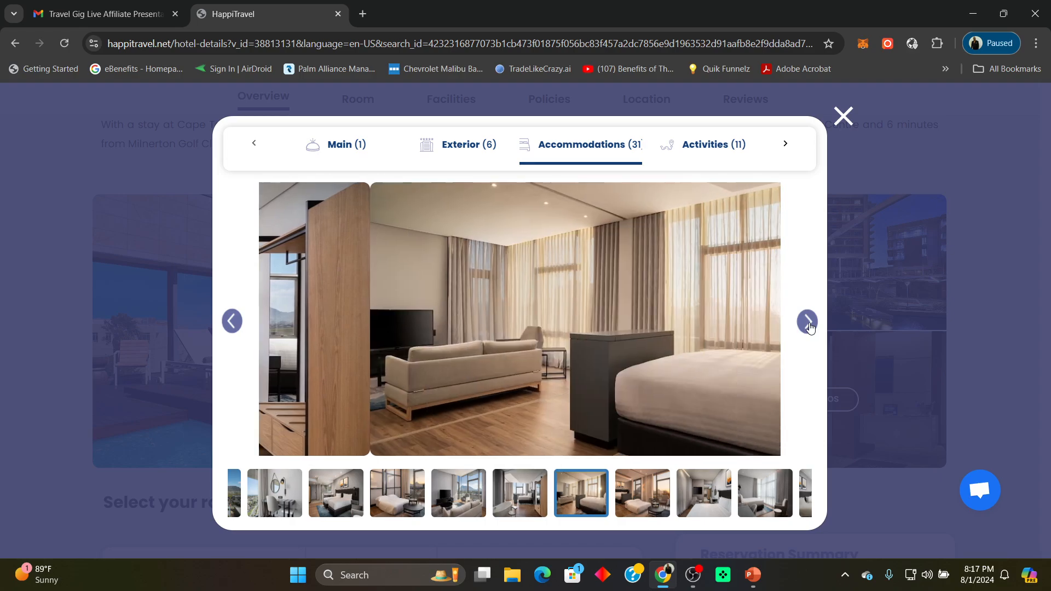
click(807, 320)
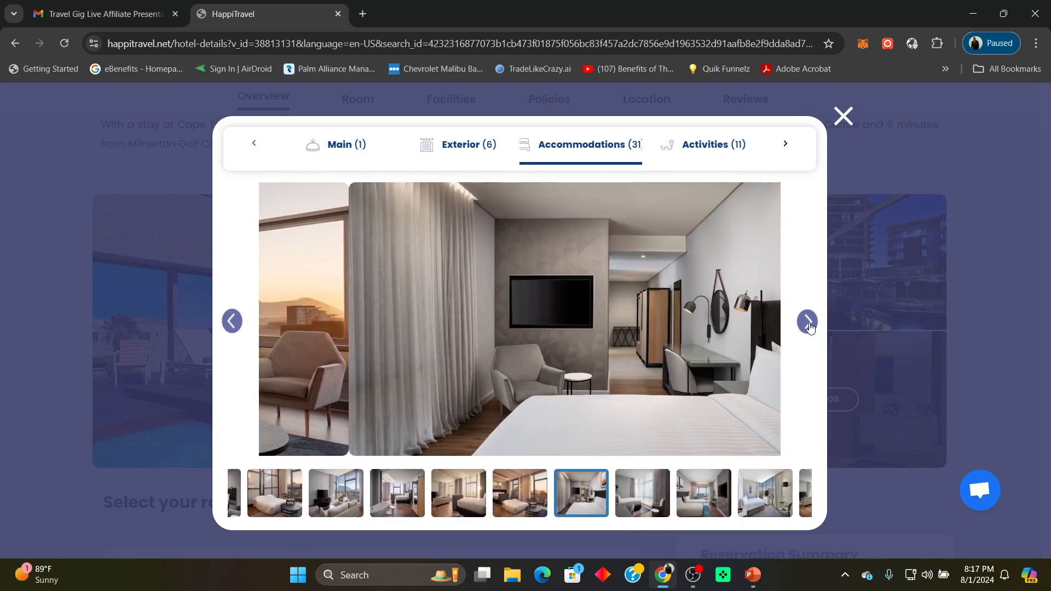
click(807, 321)
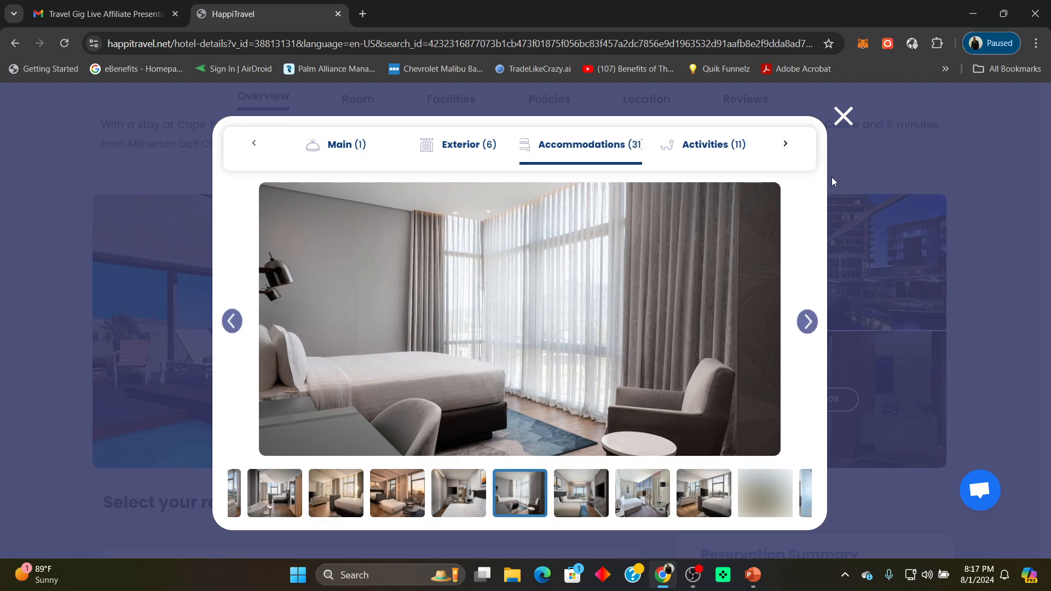
click(843, 115)
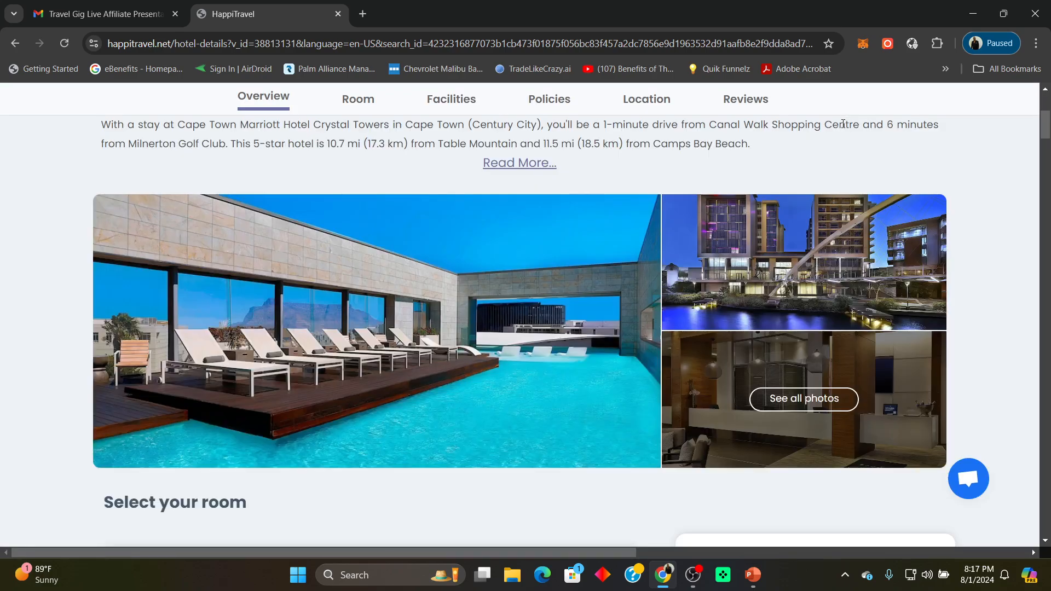
mouse_move(973, 194)
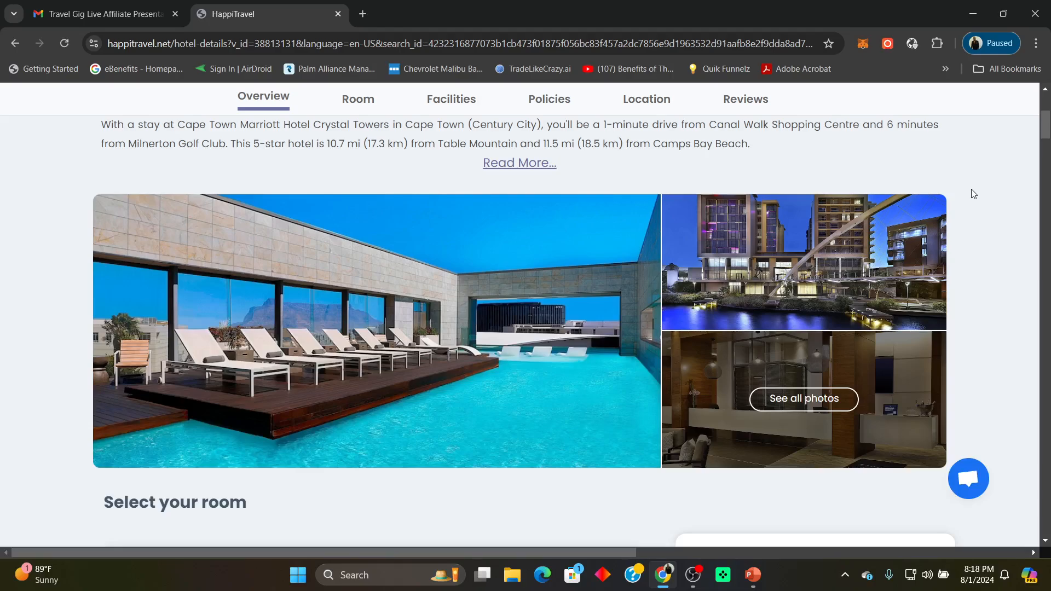
mouse_move(788, 169)
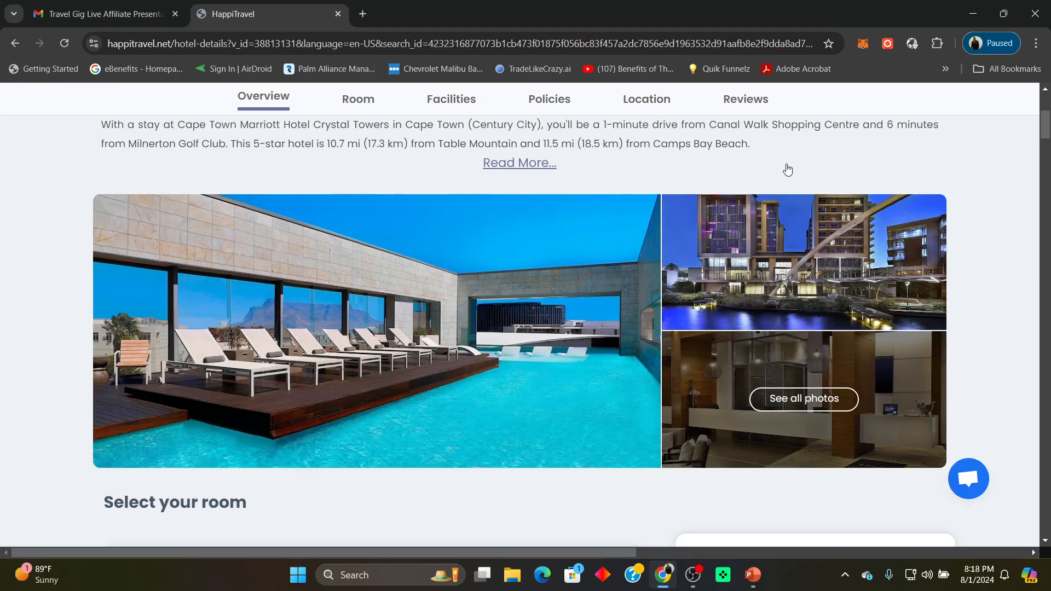
mouse_move(974, 176)
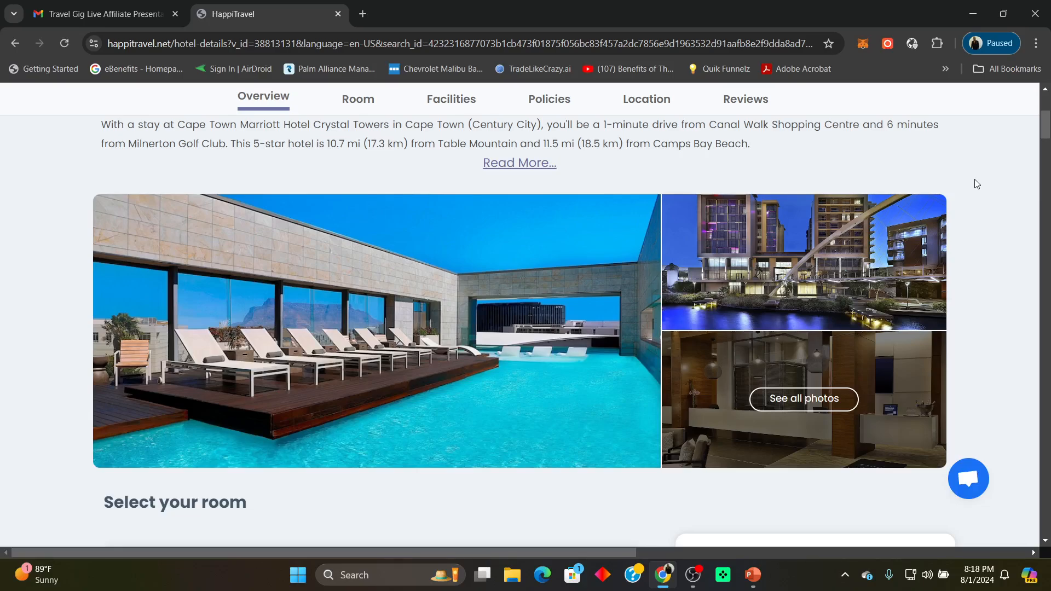
mouse_move(694, 575)
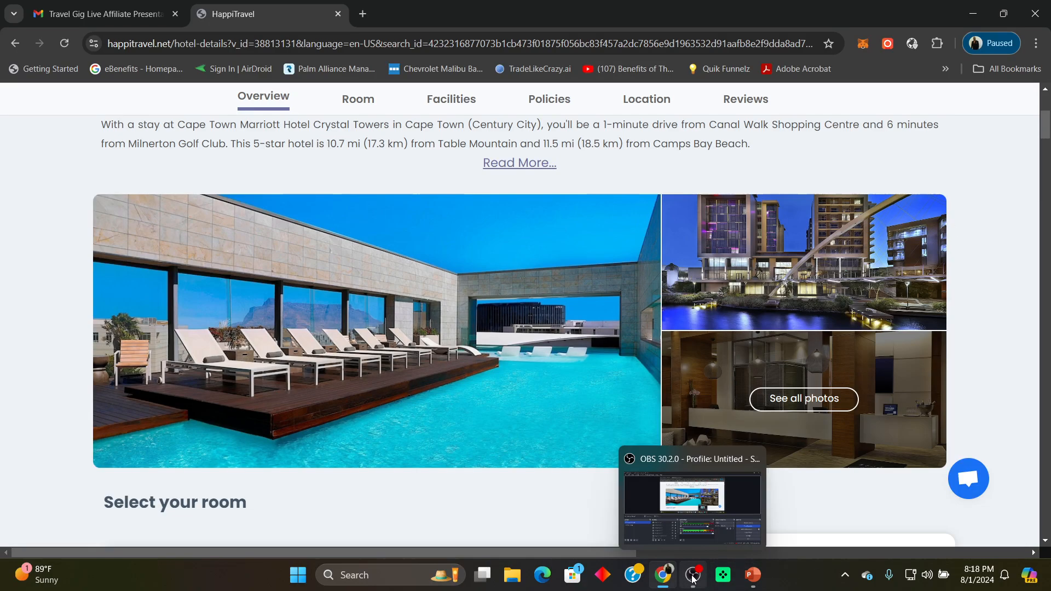